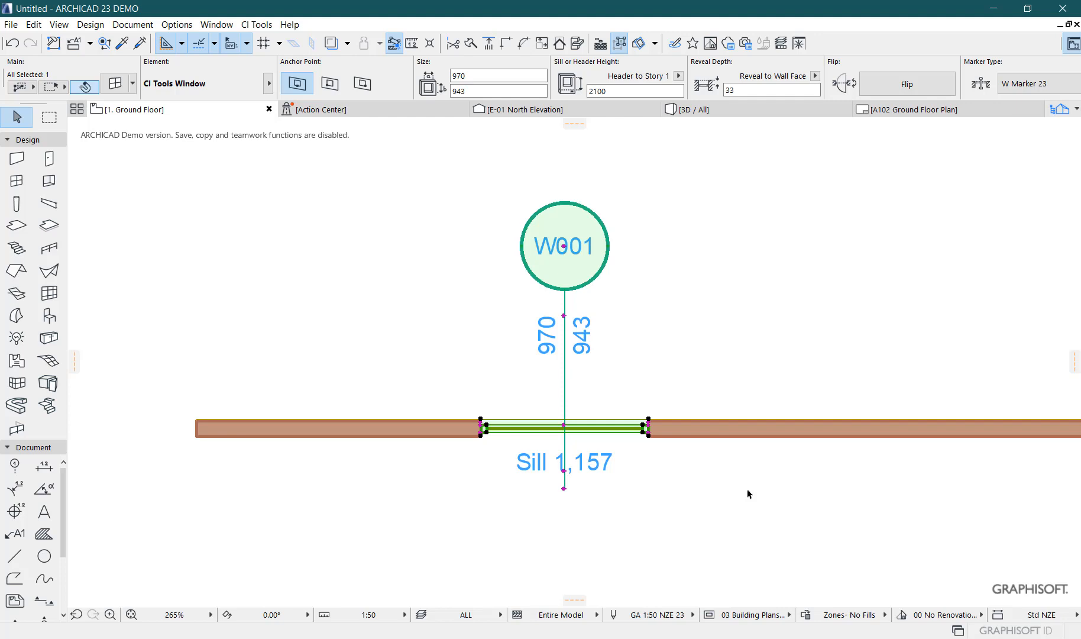
mouse_move(519, 283)
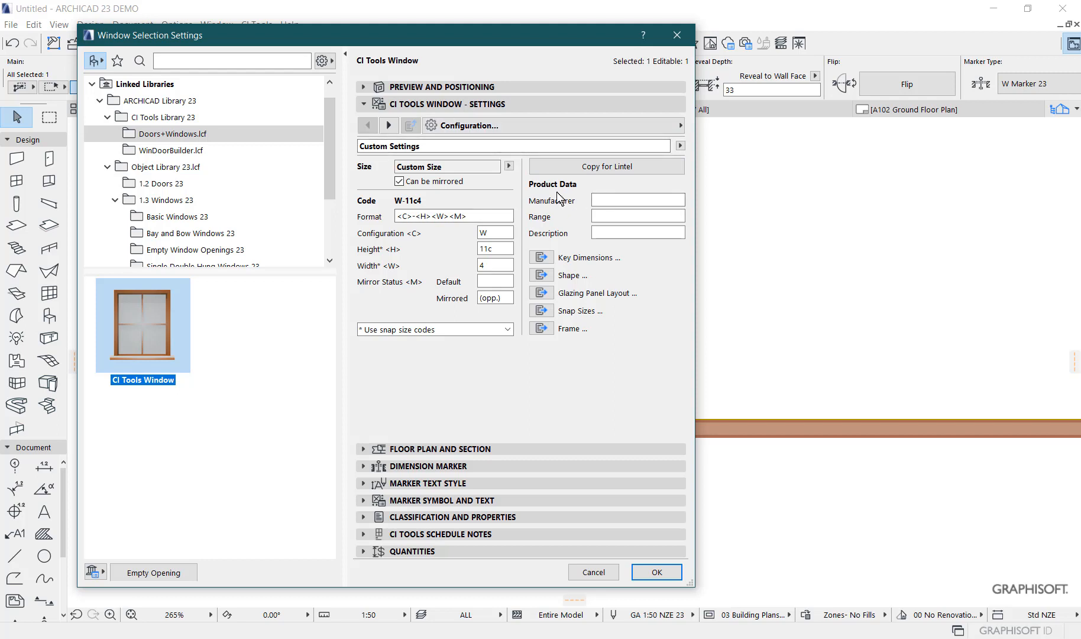
mouse_move(399, 147)
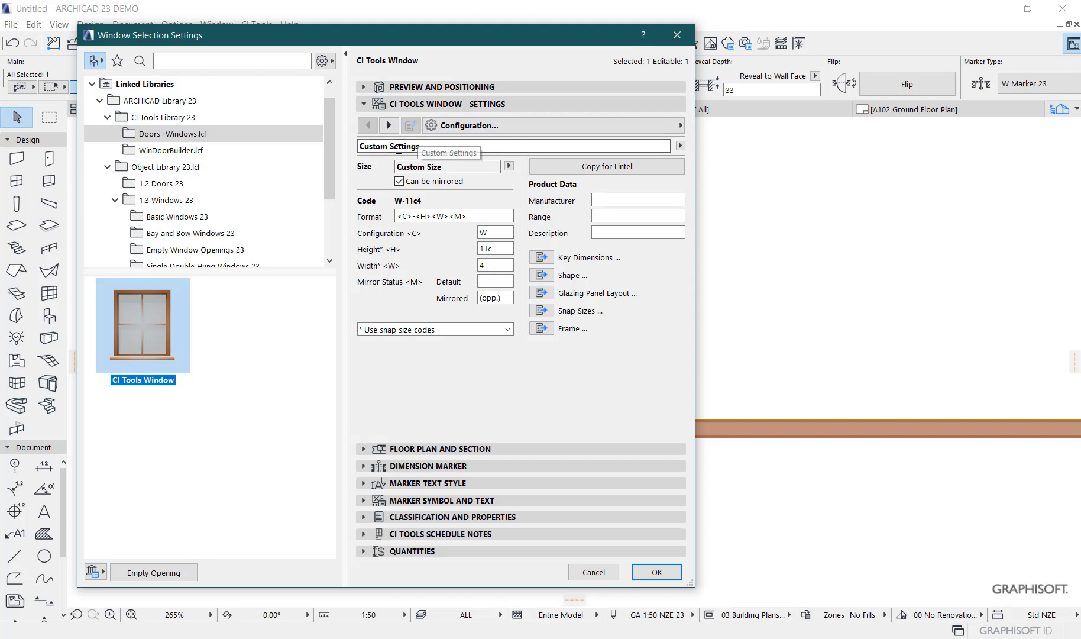
mouse_move(555, 144)
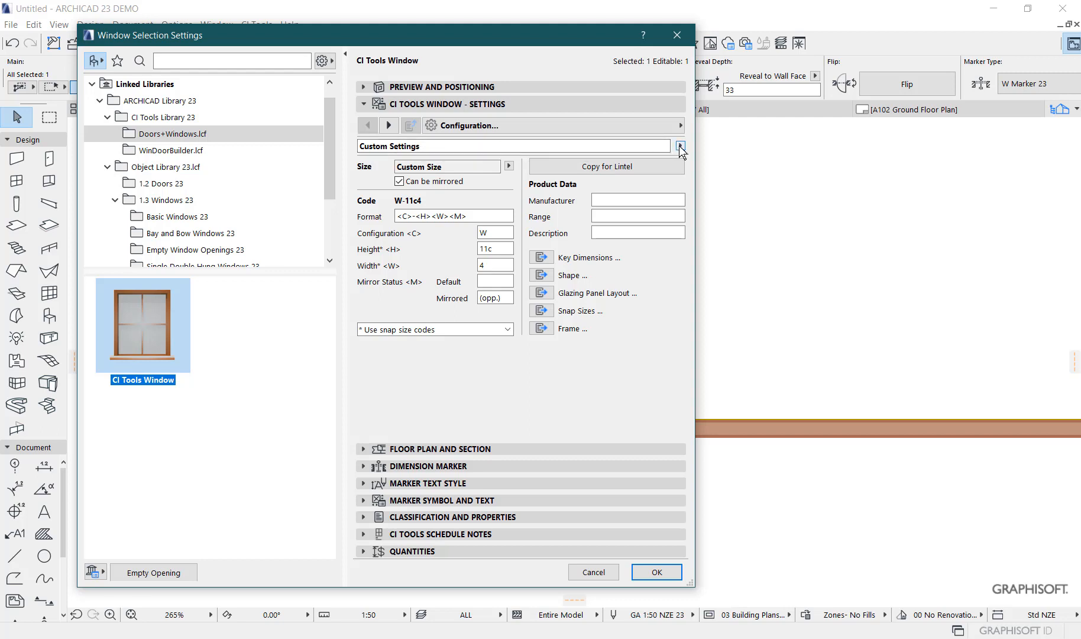
Step: Show the preset window configurations grouped by manufacturer (Affinity, Bradnam, Dowell, Jason, Stegbar)
left_click(680, 145)
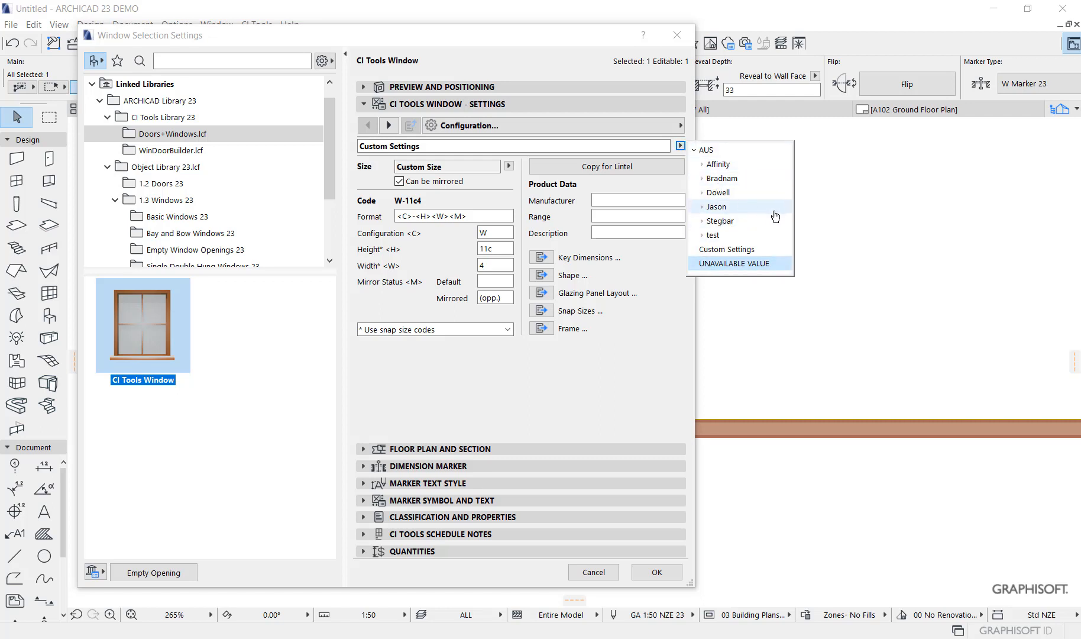
mouse_move(717, 165)
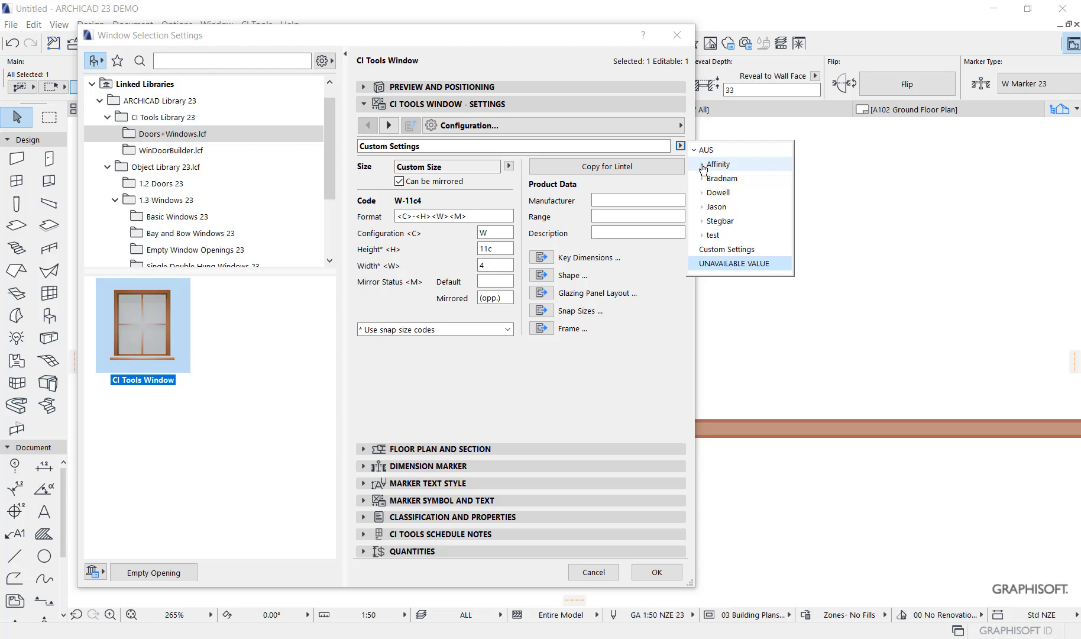
mouse_move(701, 197)
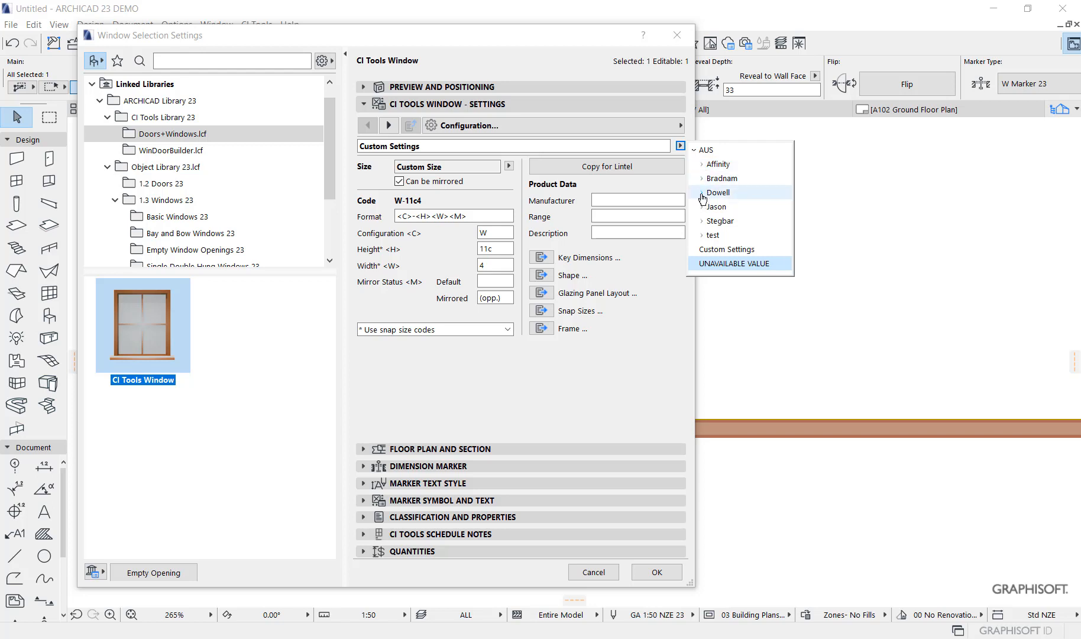
Step: Choose the Dowell Casement O/X Single Casement and Fixed Lite preset, code DC-11c4-L
left_click(720, 193)
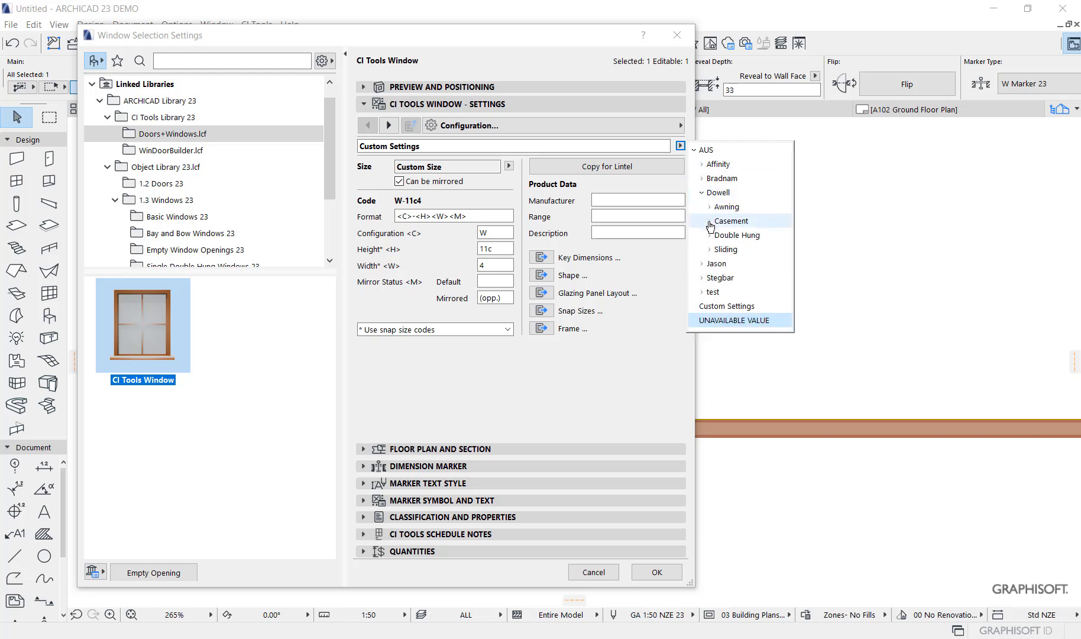
left_click(704, 221)
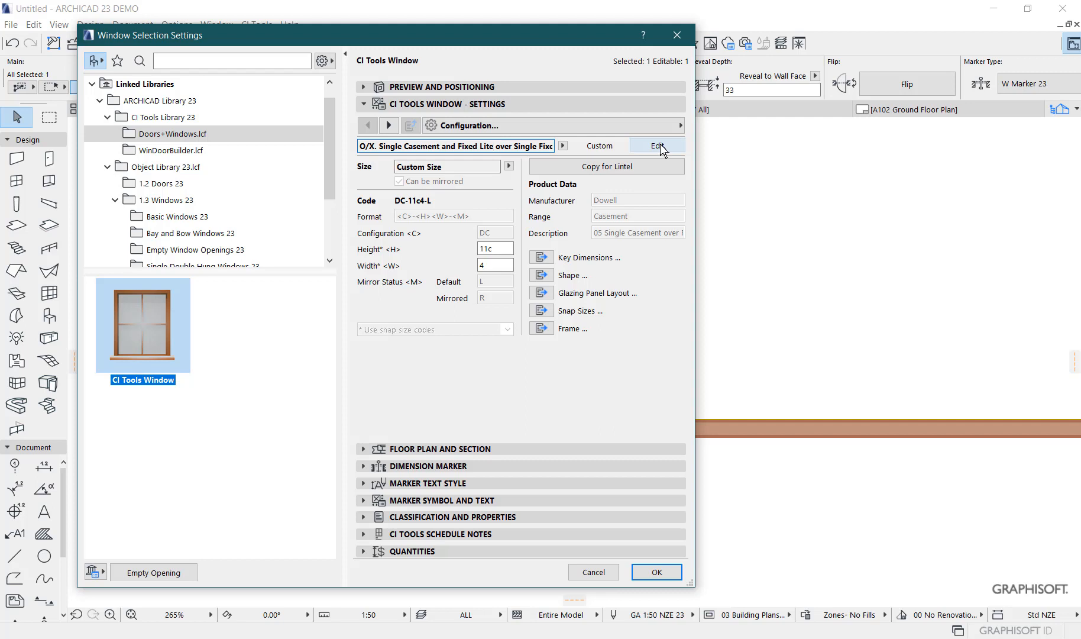
mouse_move(598, 145)
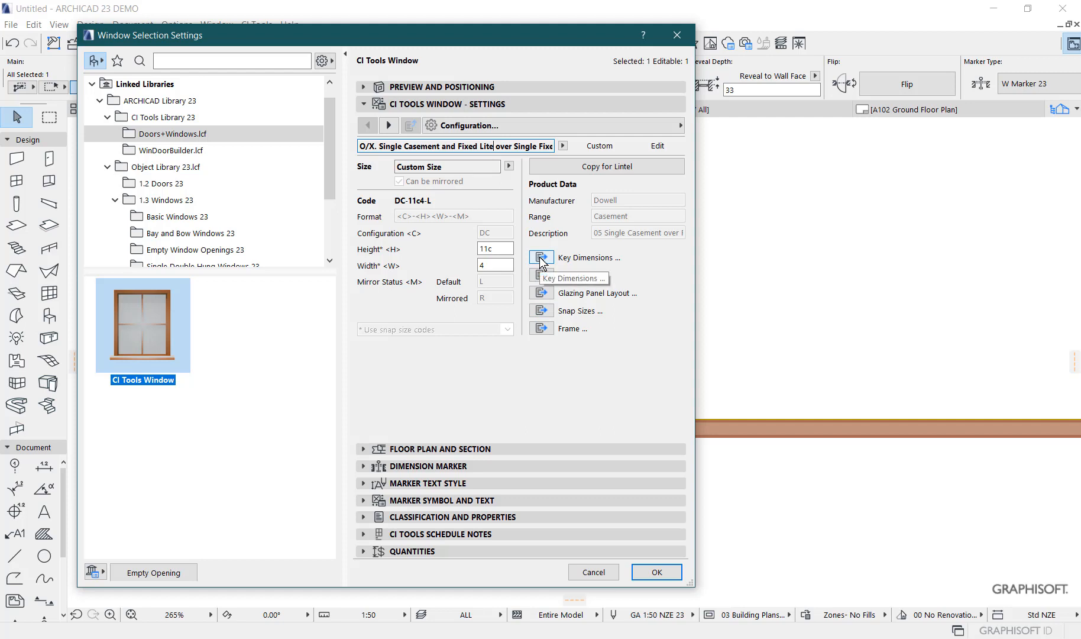
mouse_move(648, 243)
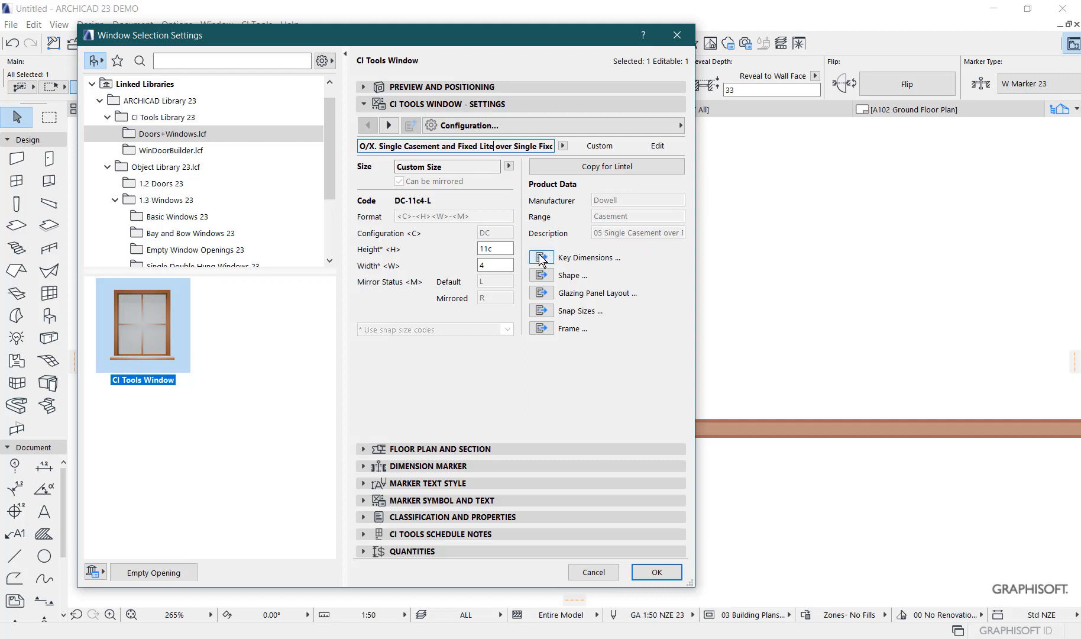
mouse_move(541, 275)
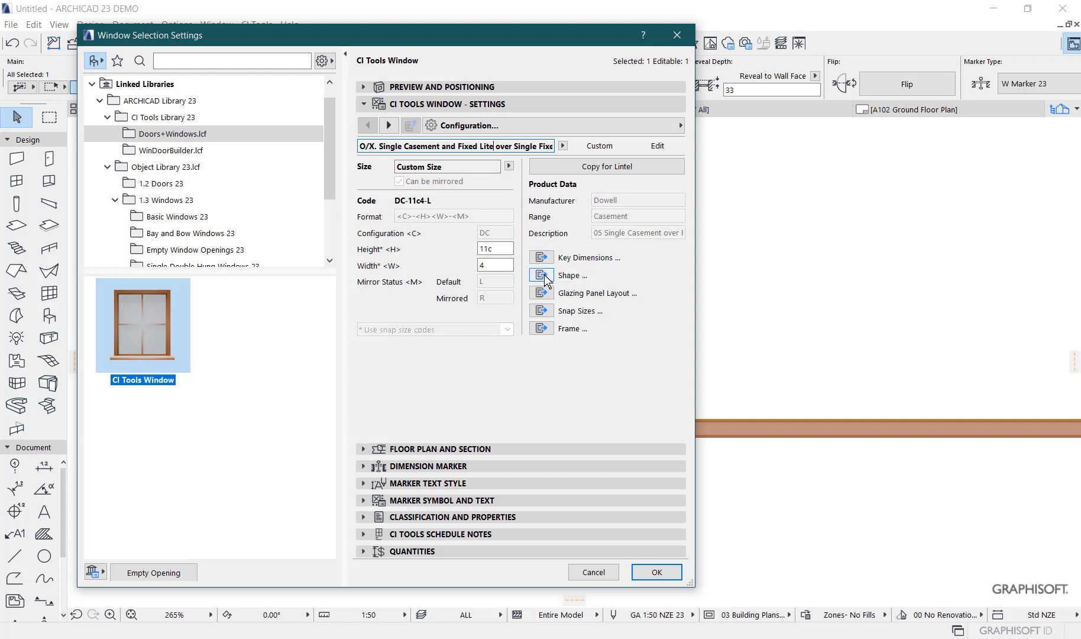
mouse_move(548, 267)
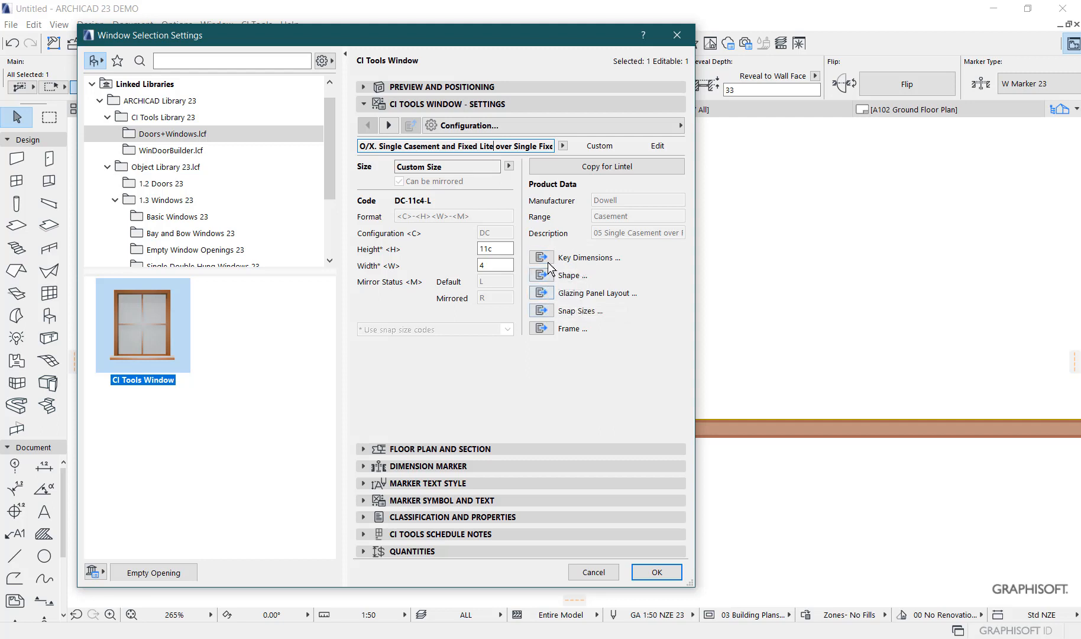
Step: Show the window's Shape page with its flat head and sill settings
left_click(589, 258)
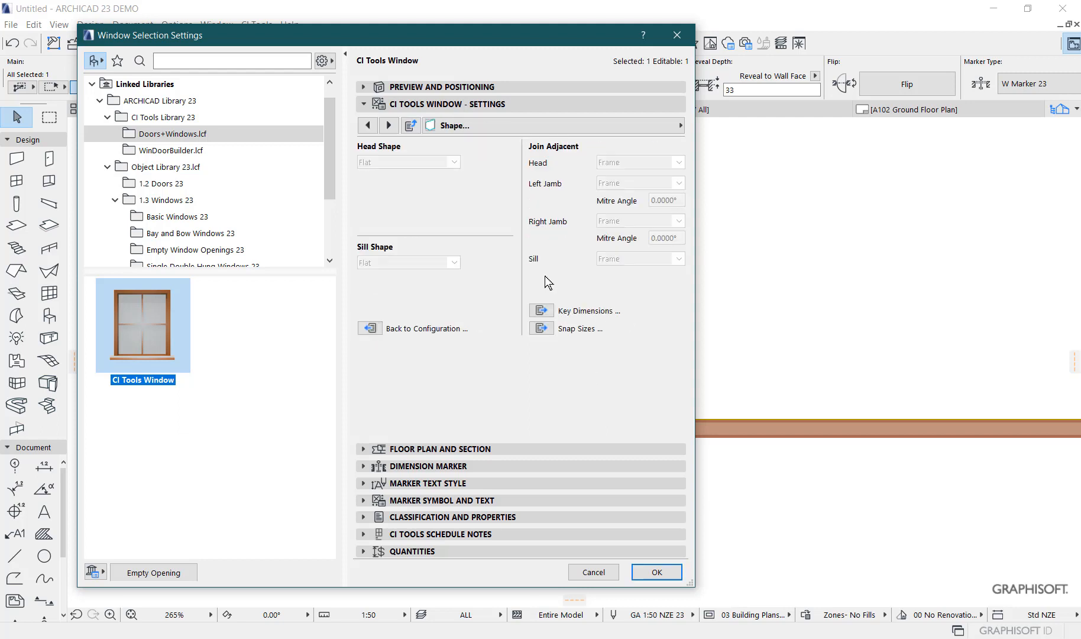
mouse_move(484, 280)
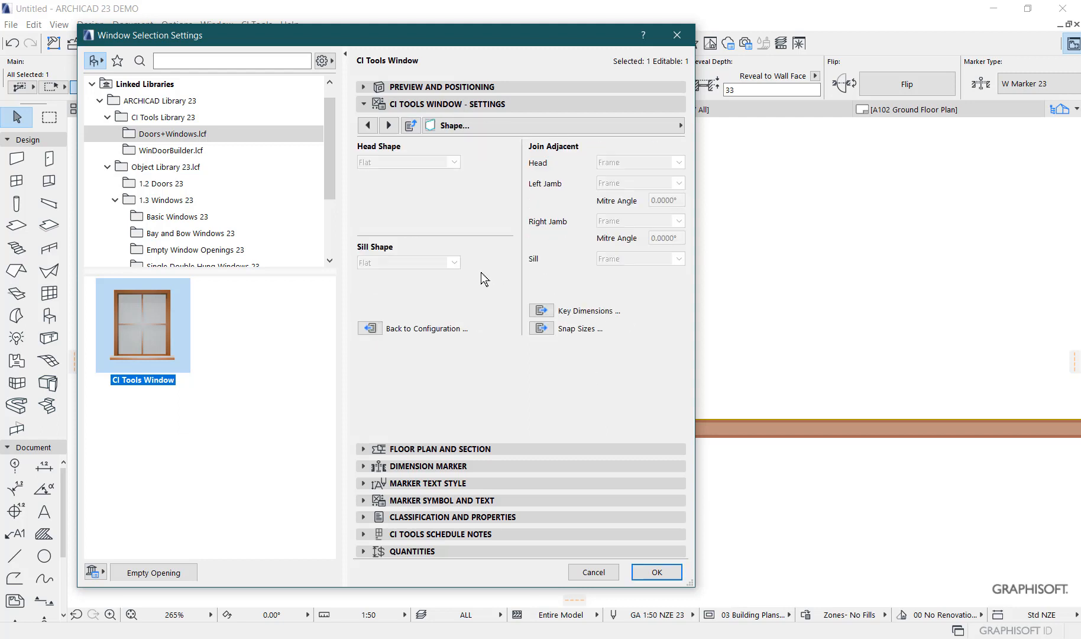
mouse_move(577, 192)
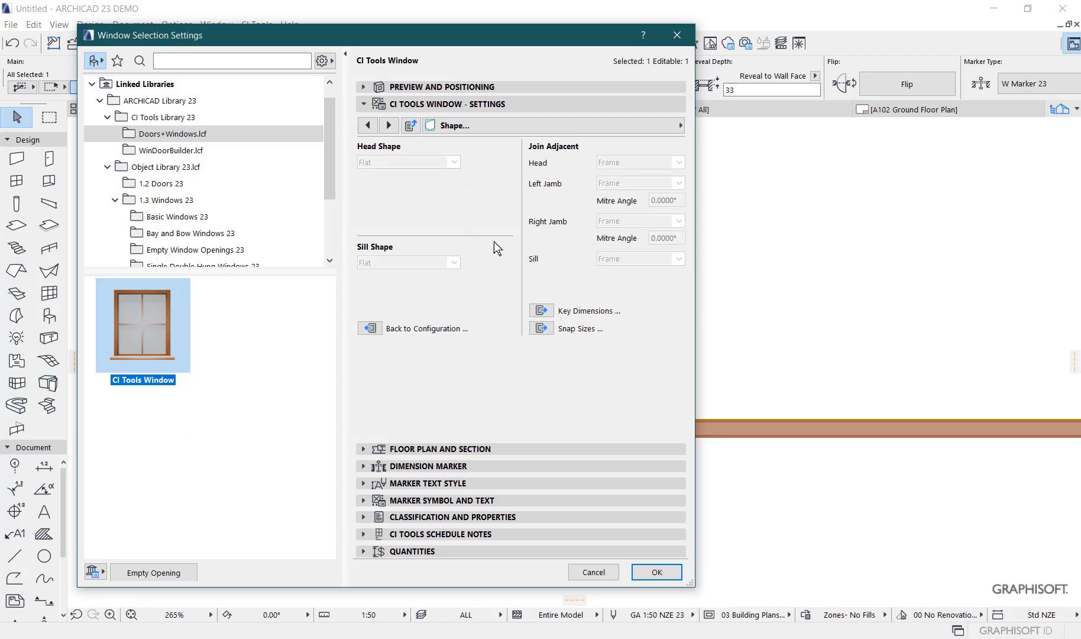
mouse_move(625, 230)
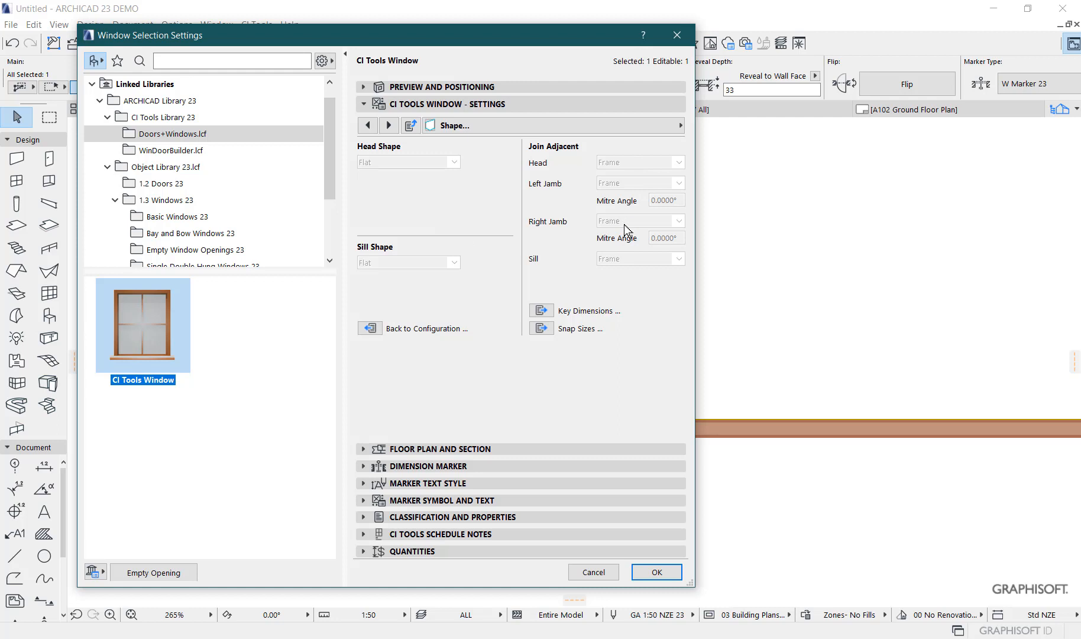
mouse_move(584, 207)
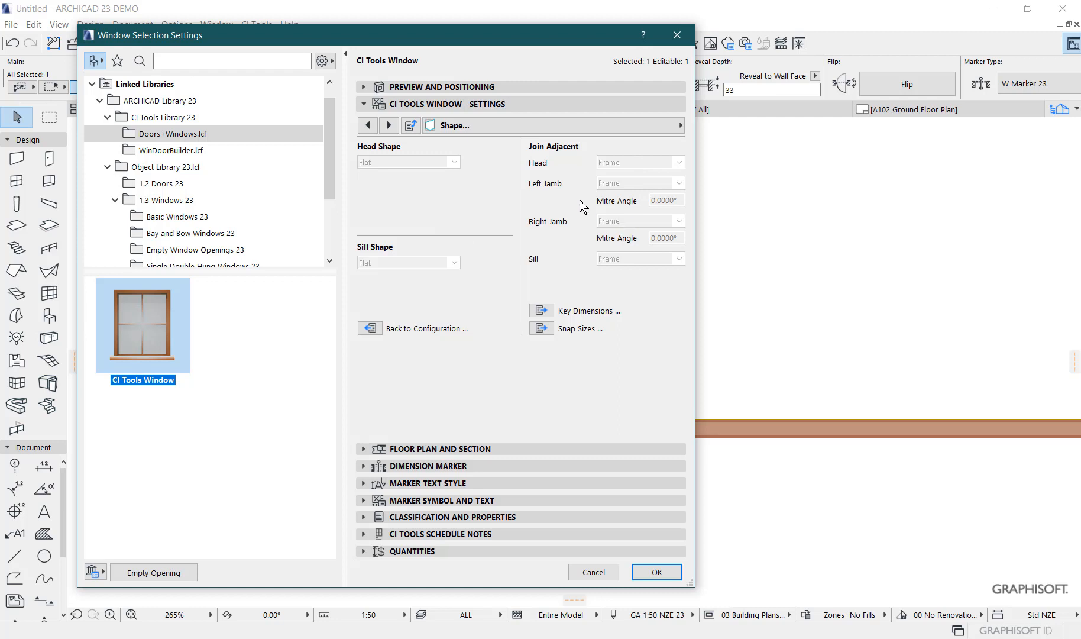
mouse_move(511, 194)
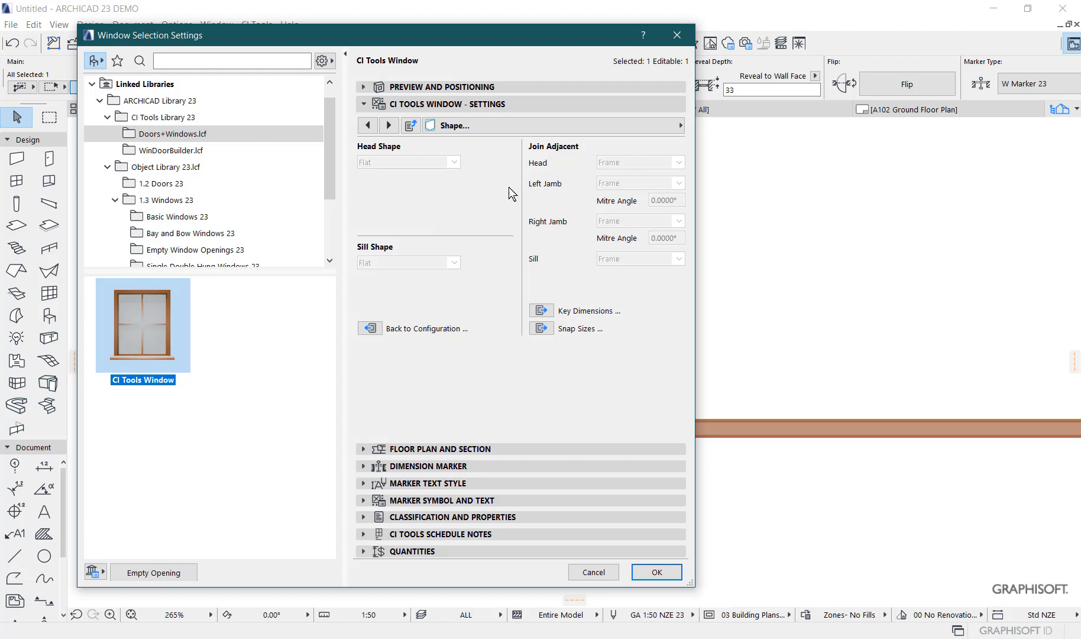
mouse_move(492, 218)
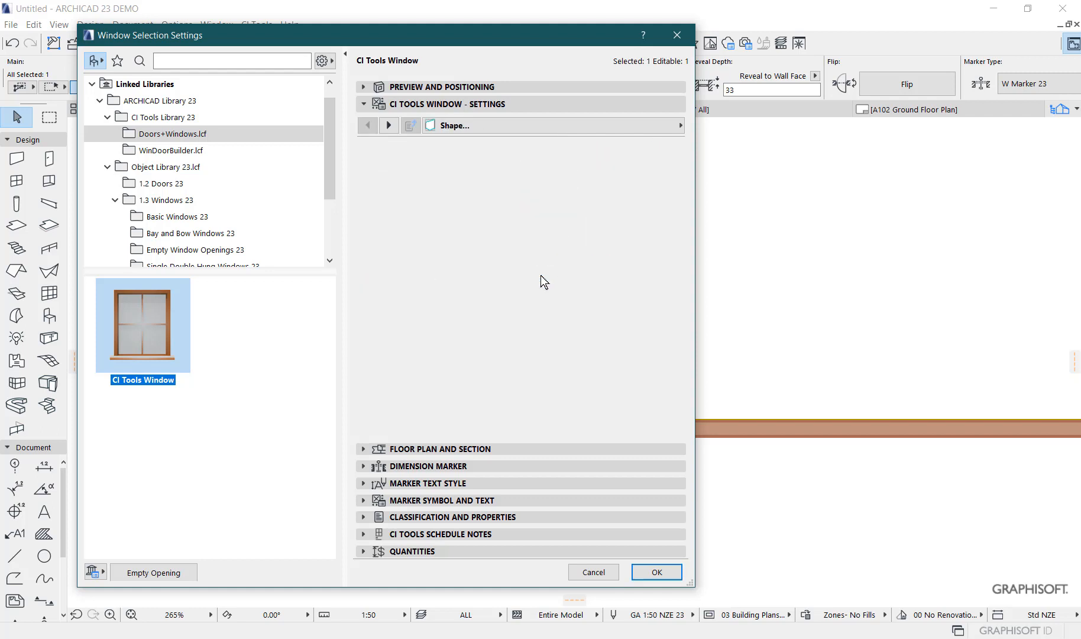
Step: Set the head shape to Gable and save it into the Dowell casement preset, then recheck the shape
left_click(455, 162)
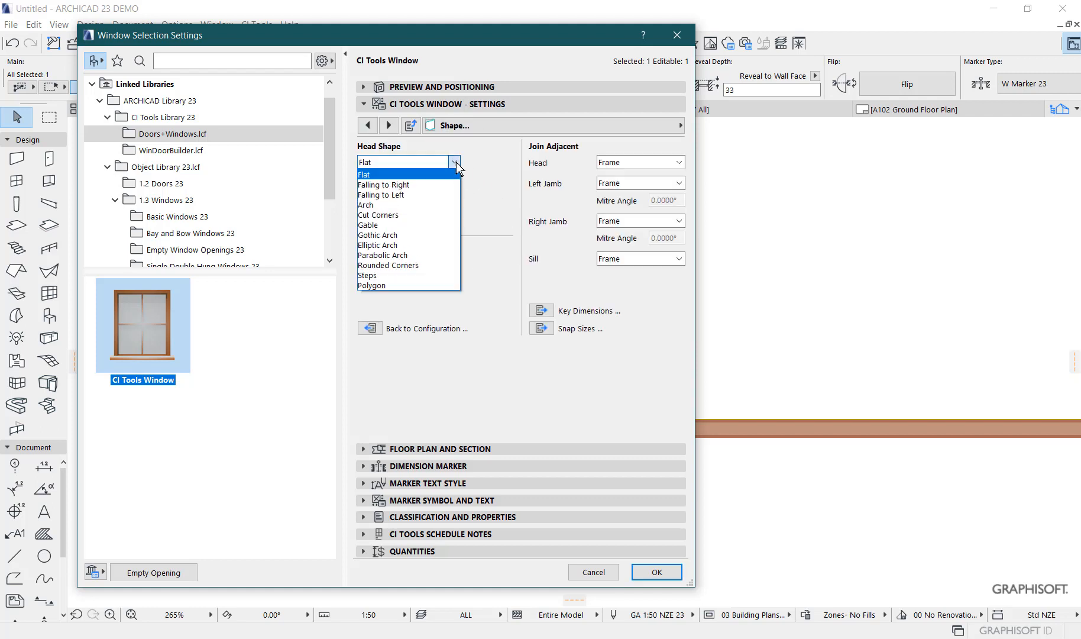
left_click(368, 225)
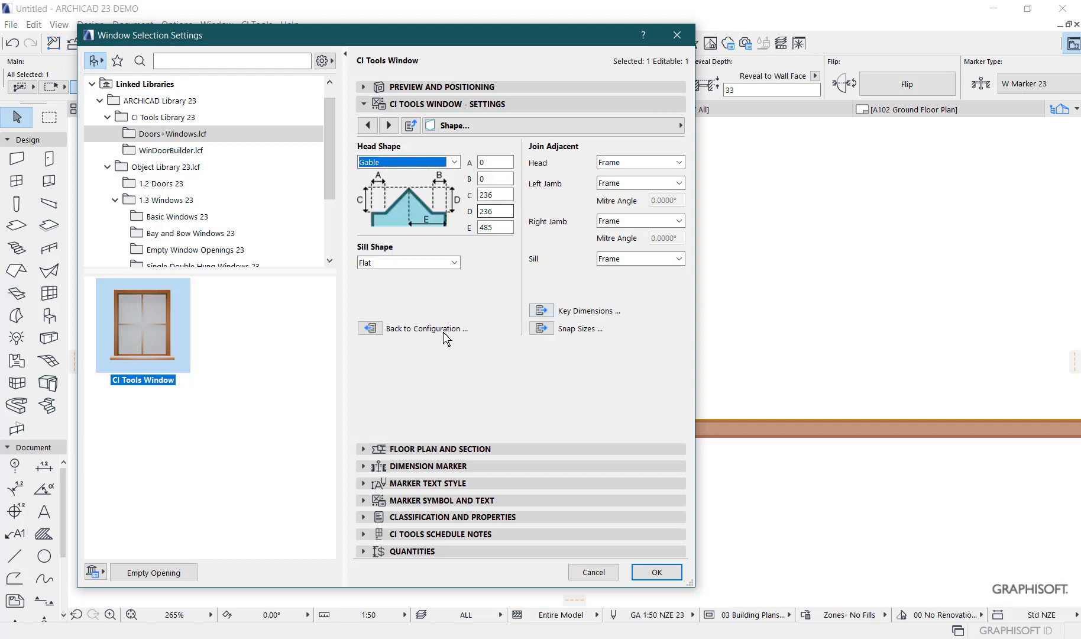
left_click(421, 329)
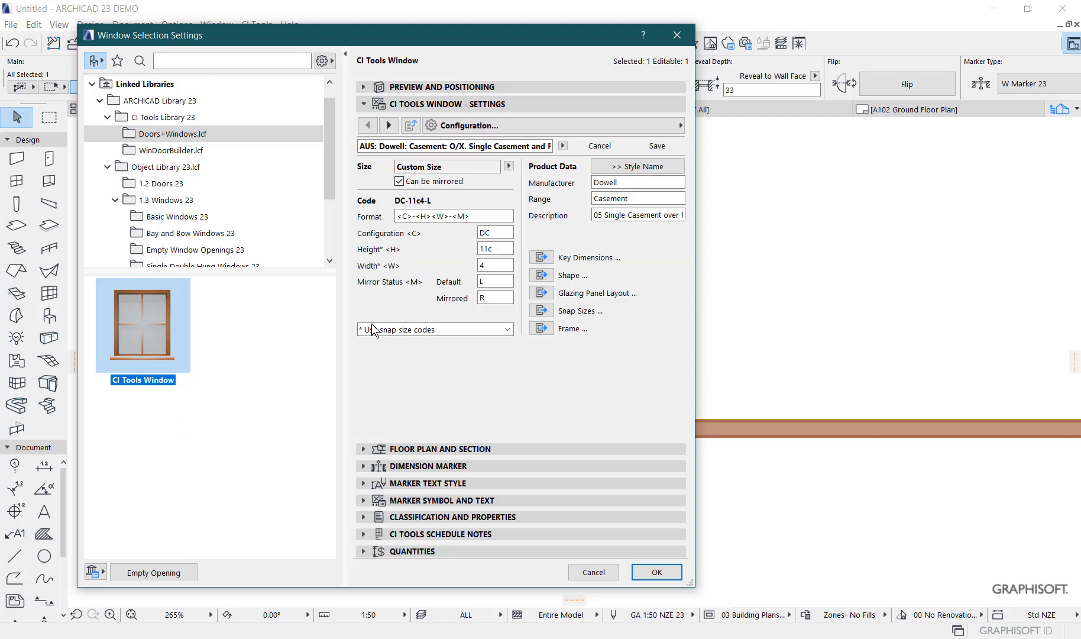
mouse_move(655, 146)
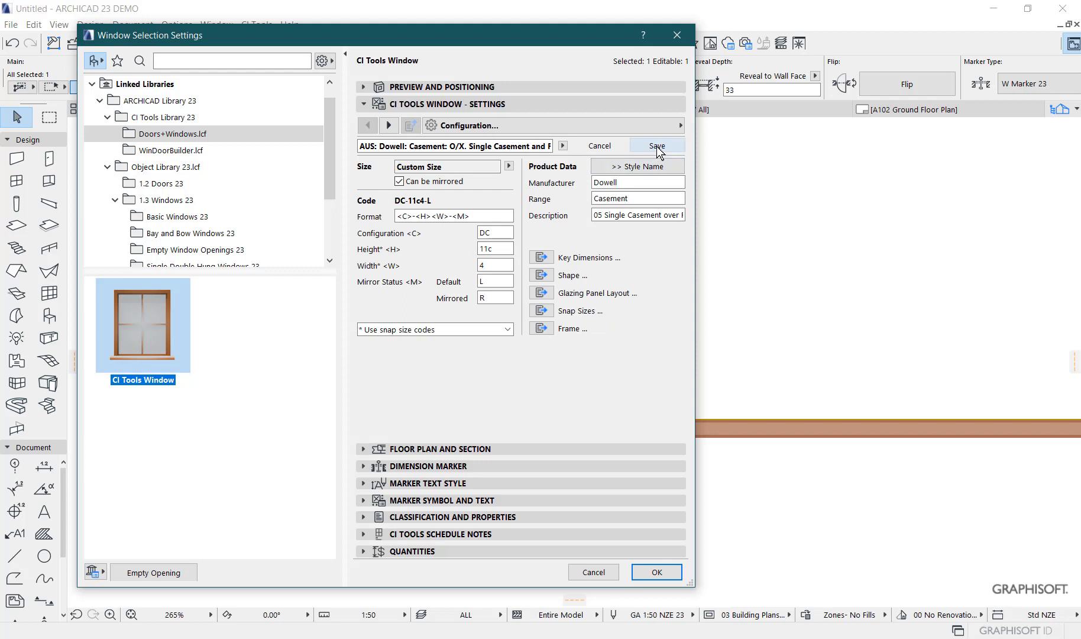
left_click(655, 145)
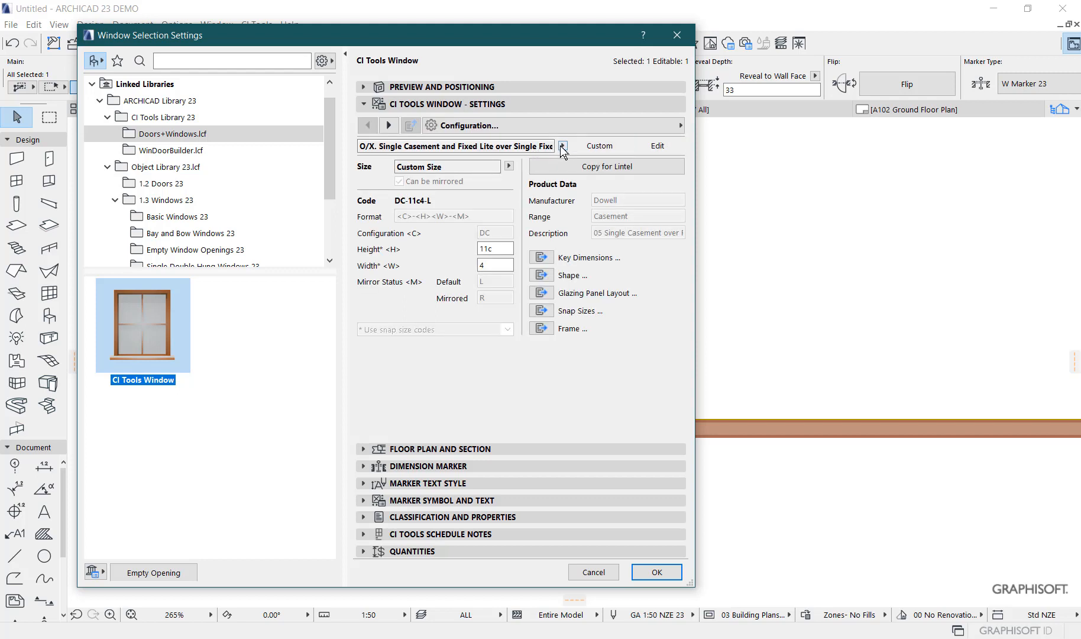
left_click(572, 275)
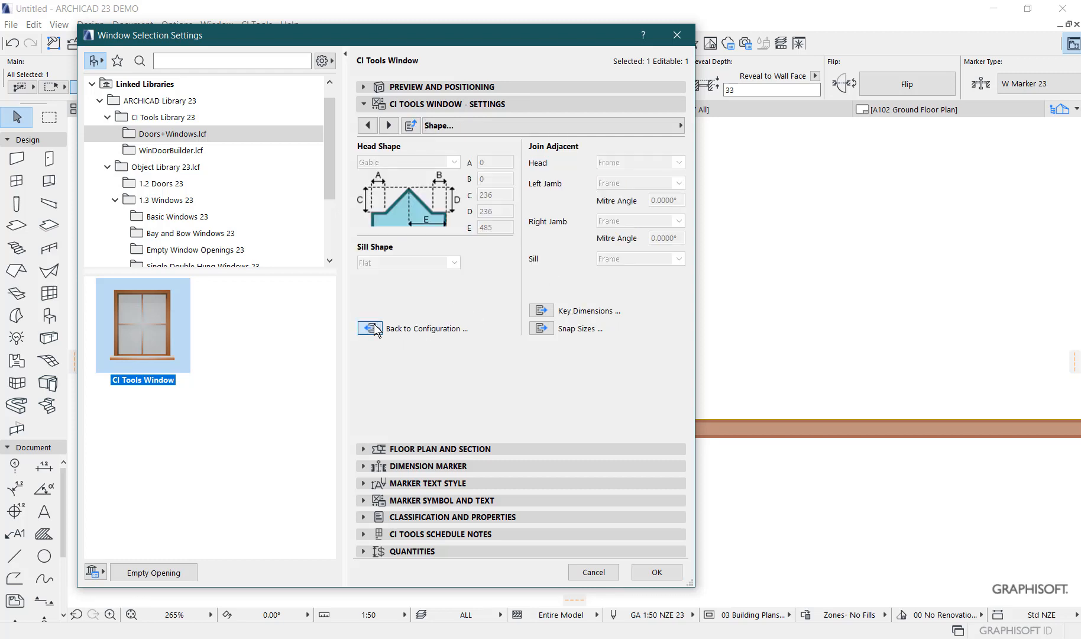
Step: Review the glazing panel layout with its gable-topped preview and the frame profile pages
left_click(371, 329)
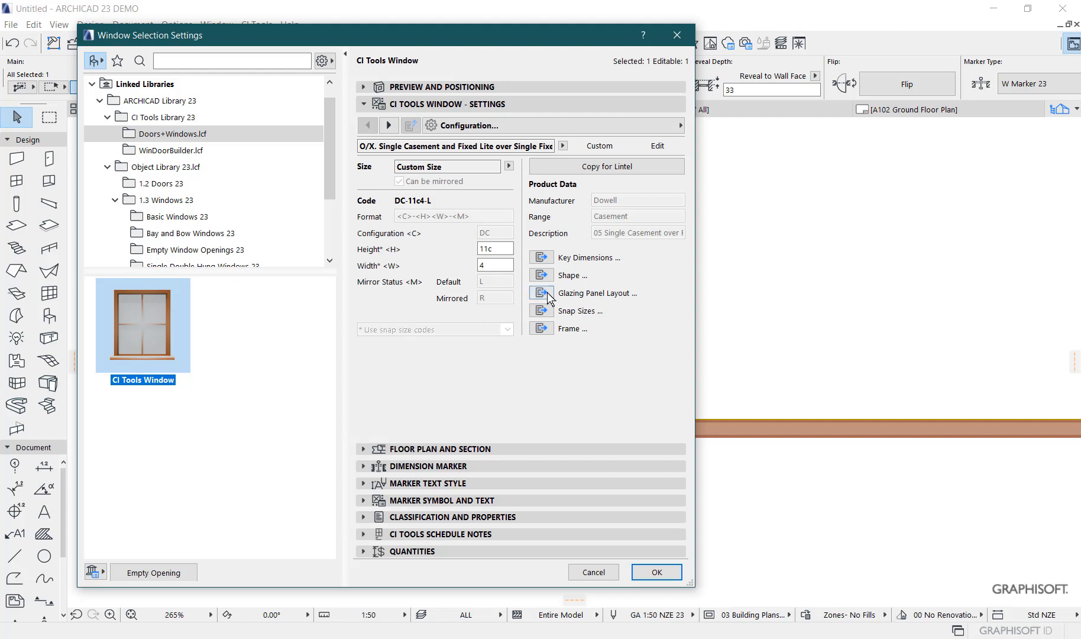
left_click(541, 292)
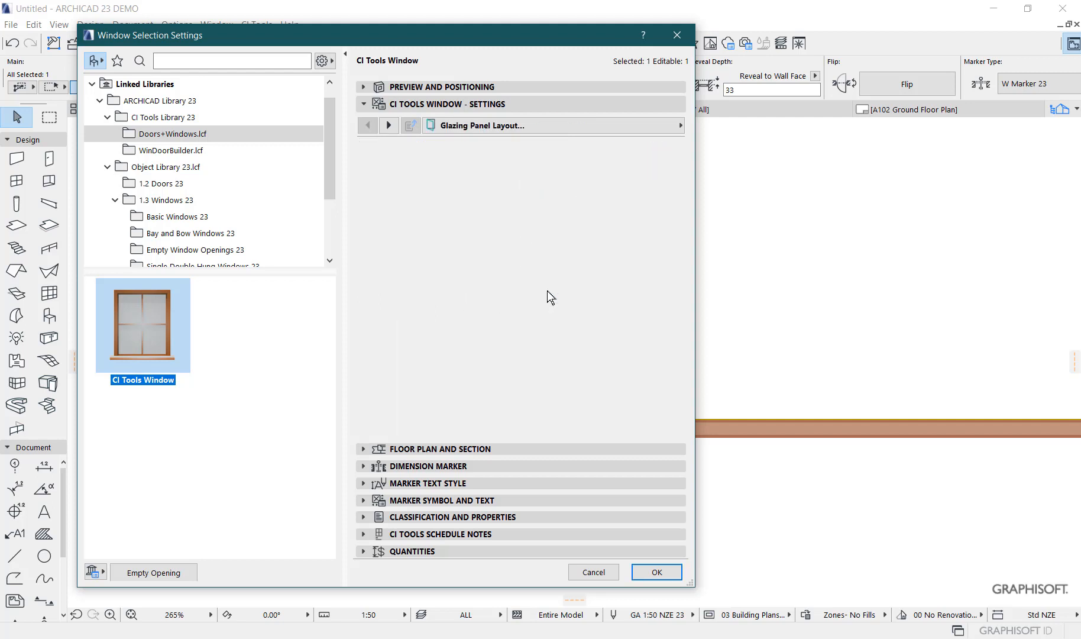
left_click(410, 125)
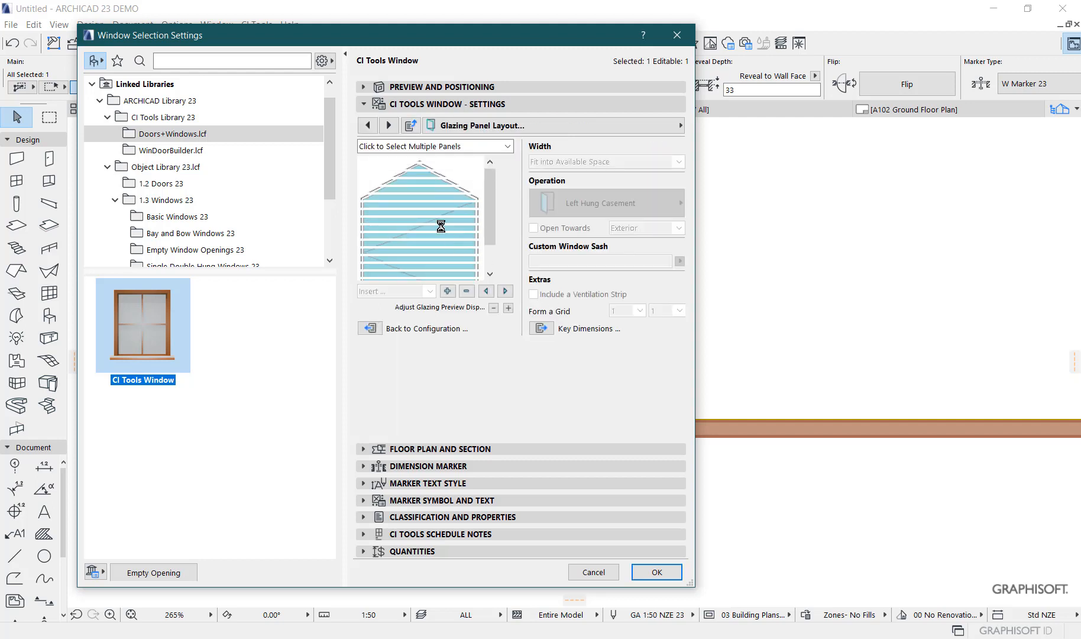
left_click(388, 125)
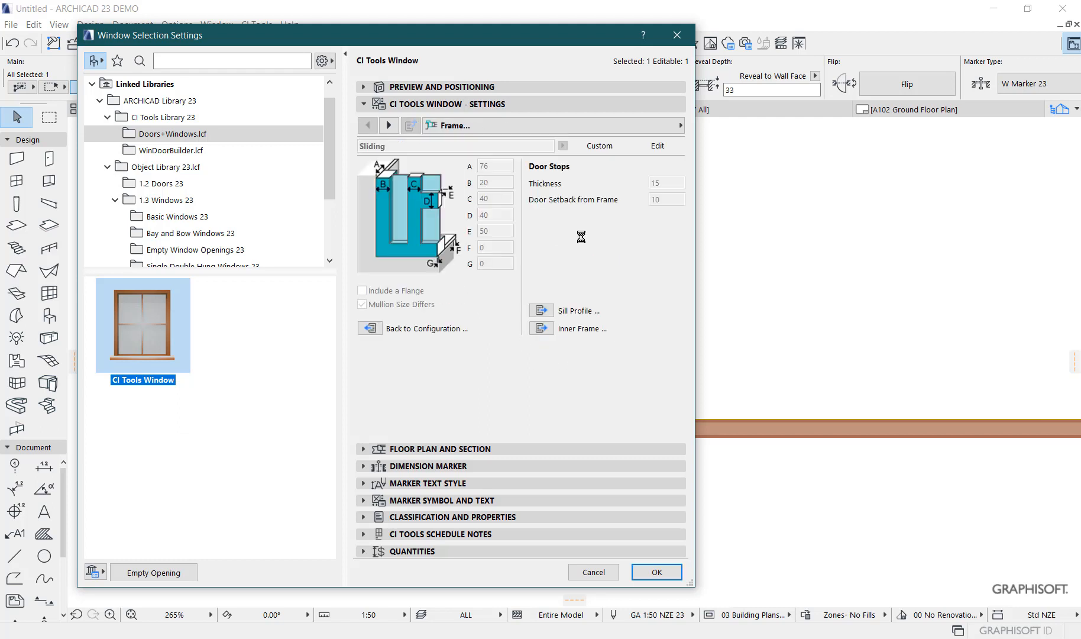
Step: Return to the window configuration and make the Dowell casement configuration editable
left_click(369, 329)
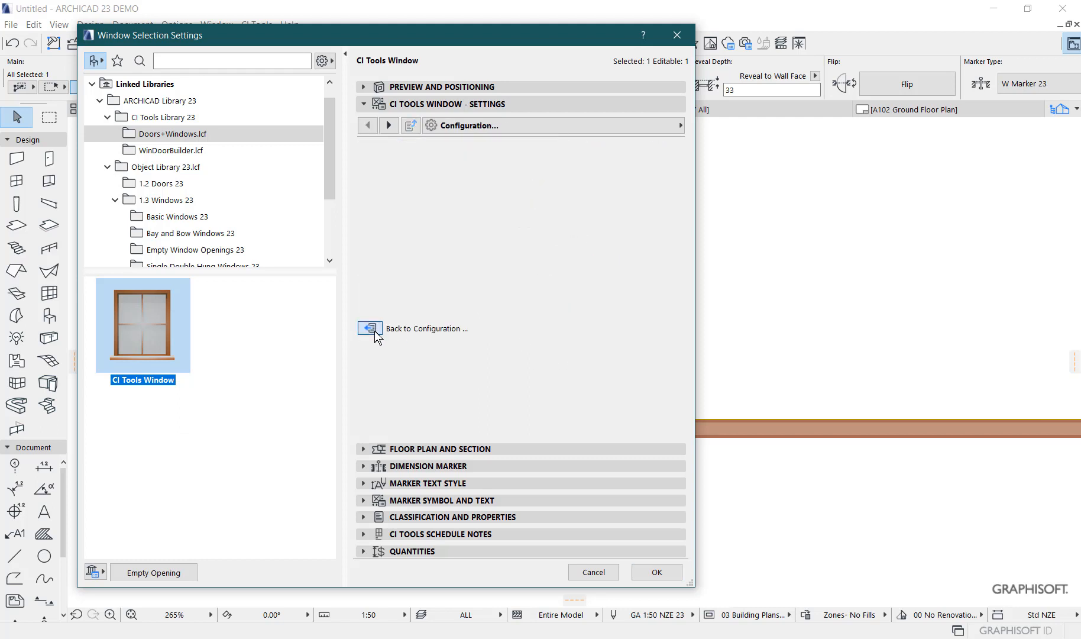
left_click(369, 329)
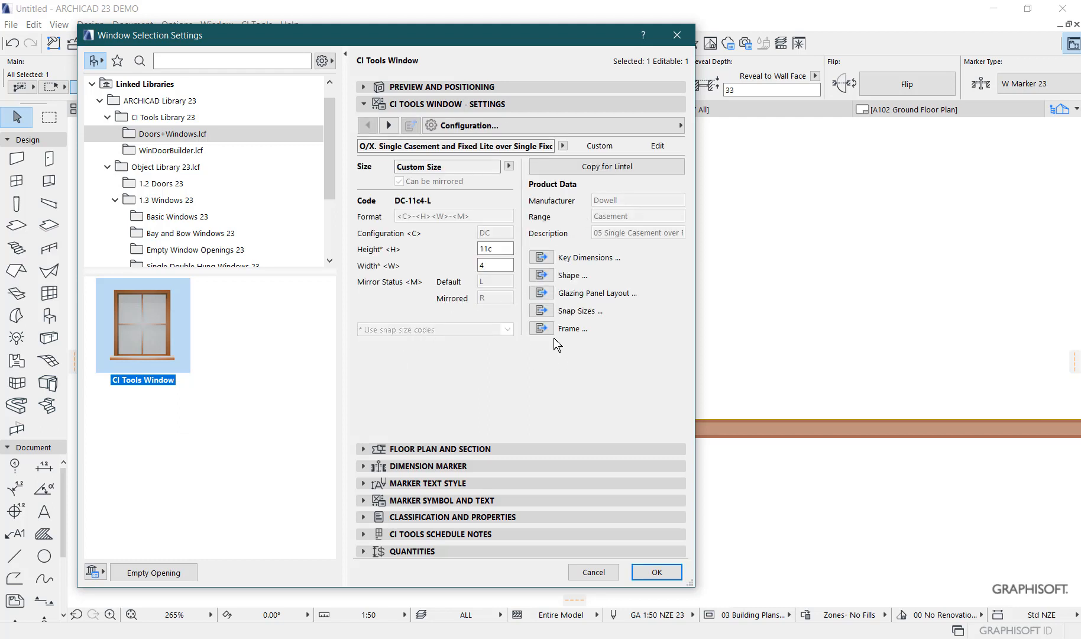
mouse_move(541, 329)
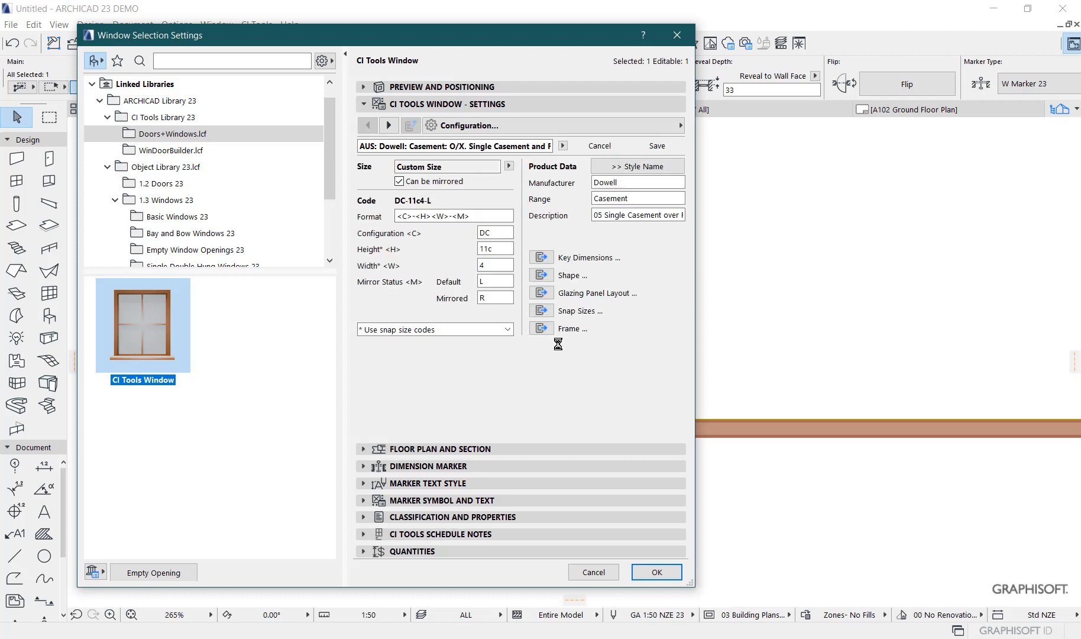
left_click(579, 328)
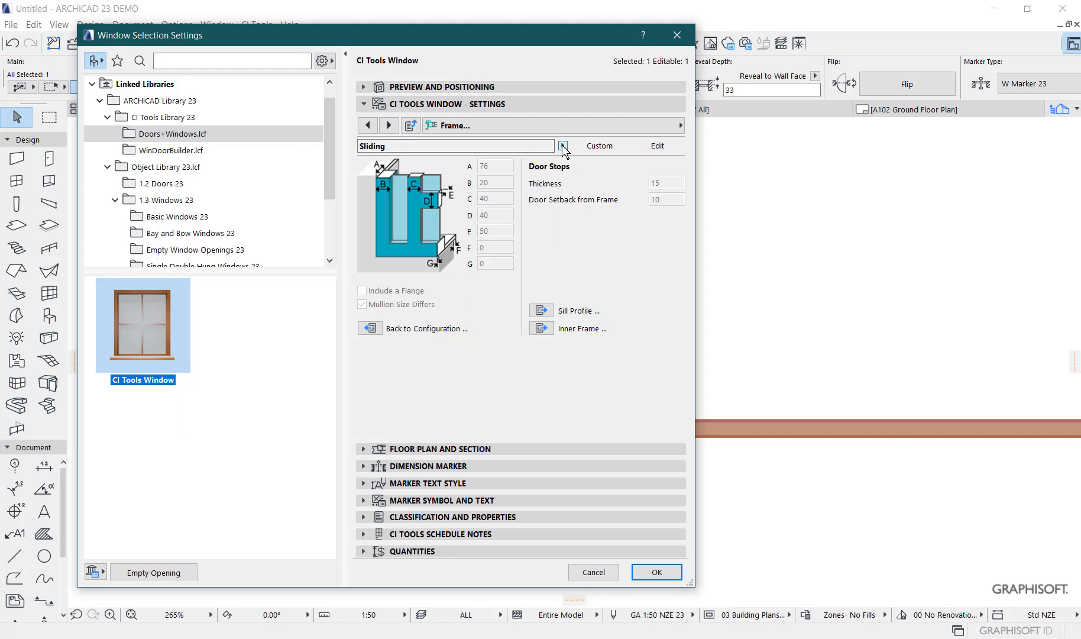
left_click(563, 145)
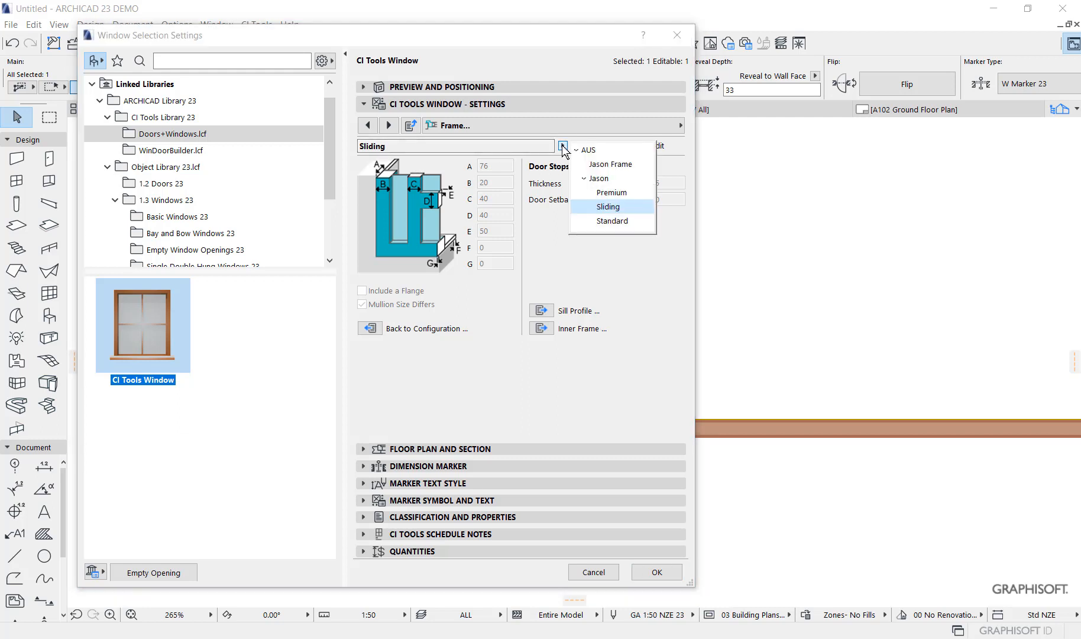
mouse_move(610, 193)
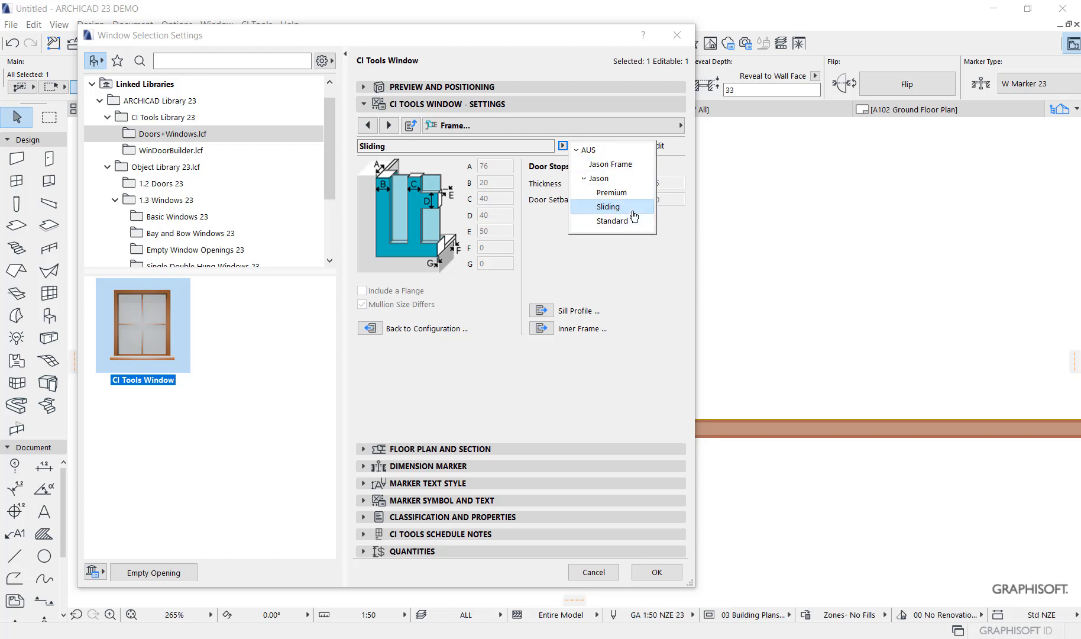
mouse_move(609, 184)
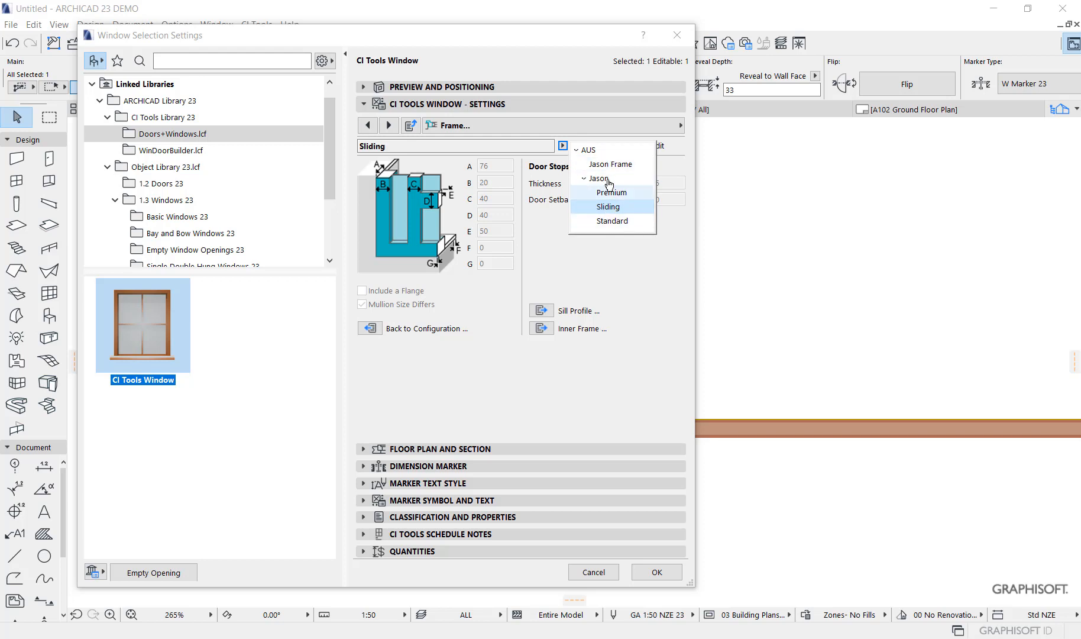
left_click(608, 205)
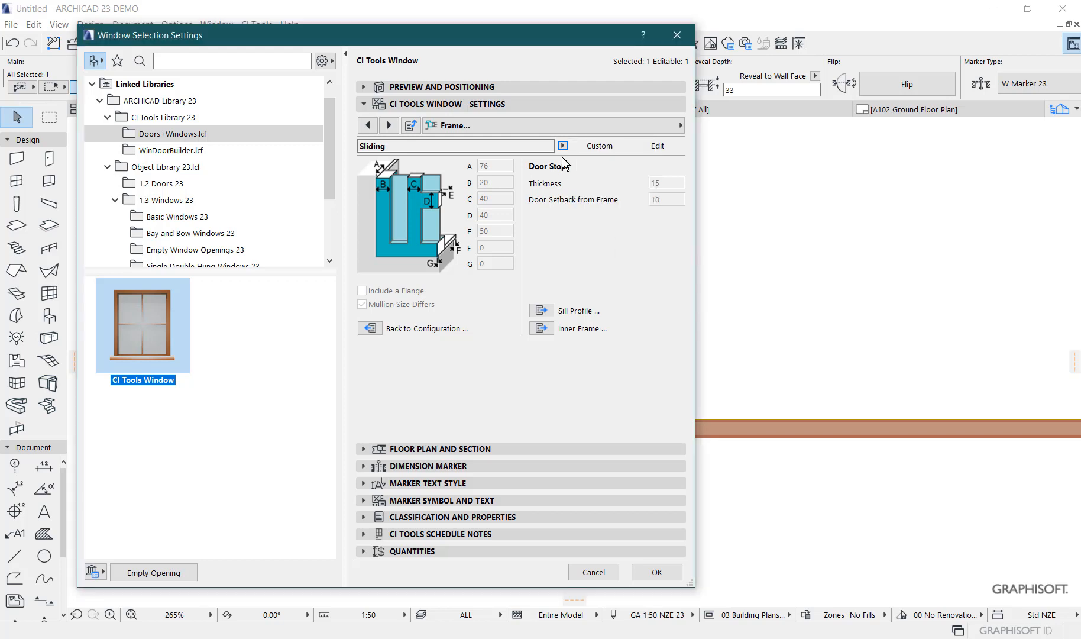
left_click(563, 145)
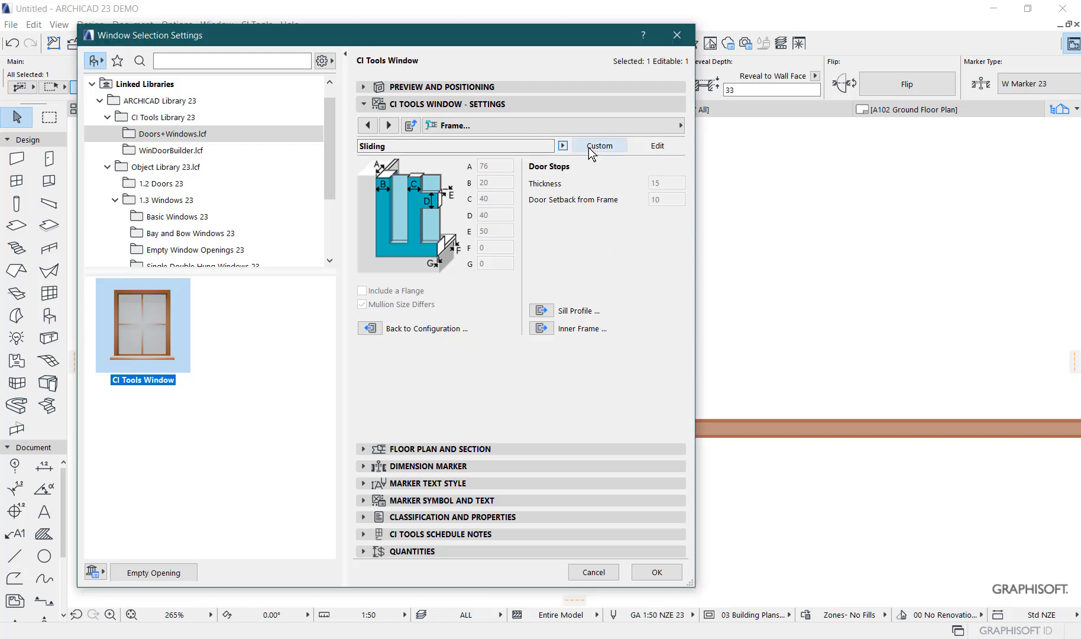
mouse_move(580, 152)
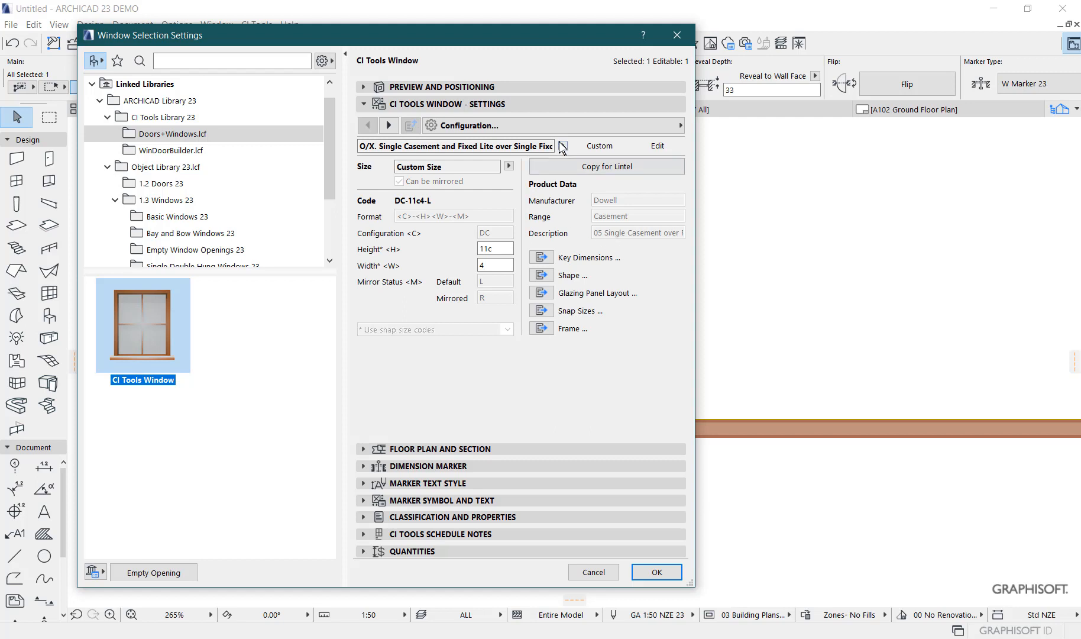
left_click(558, 145)
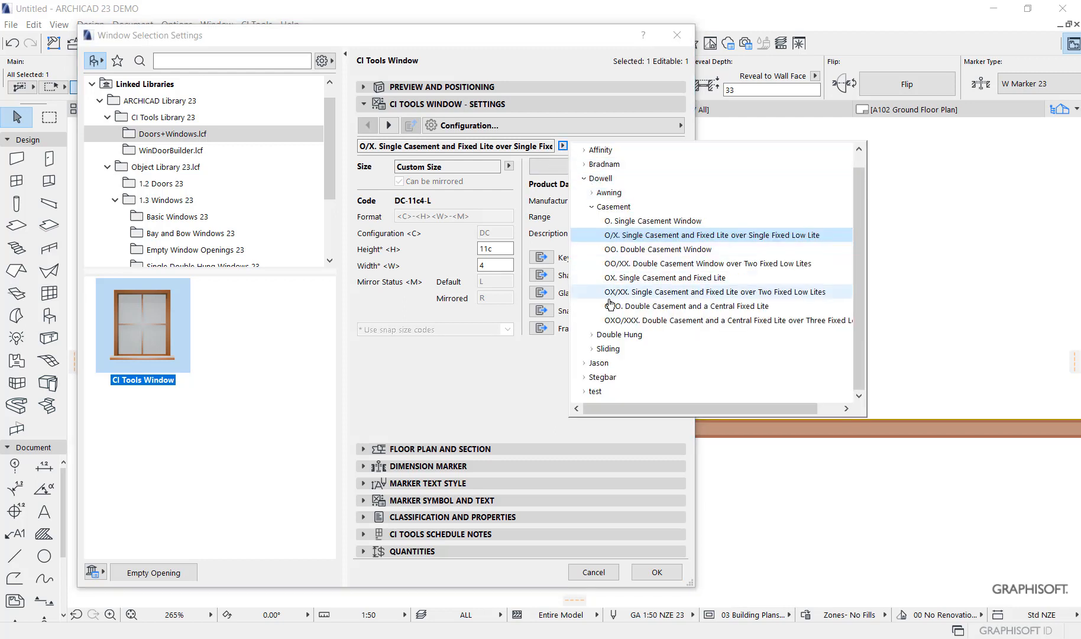
mouse_move(585, 301)
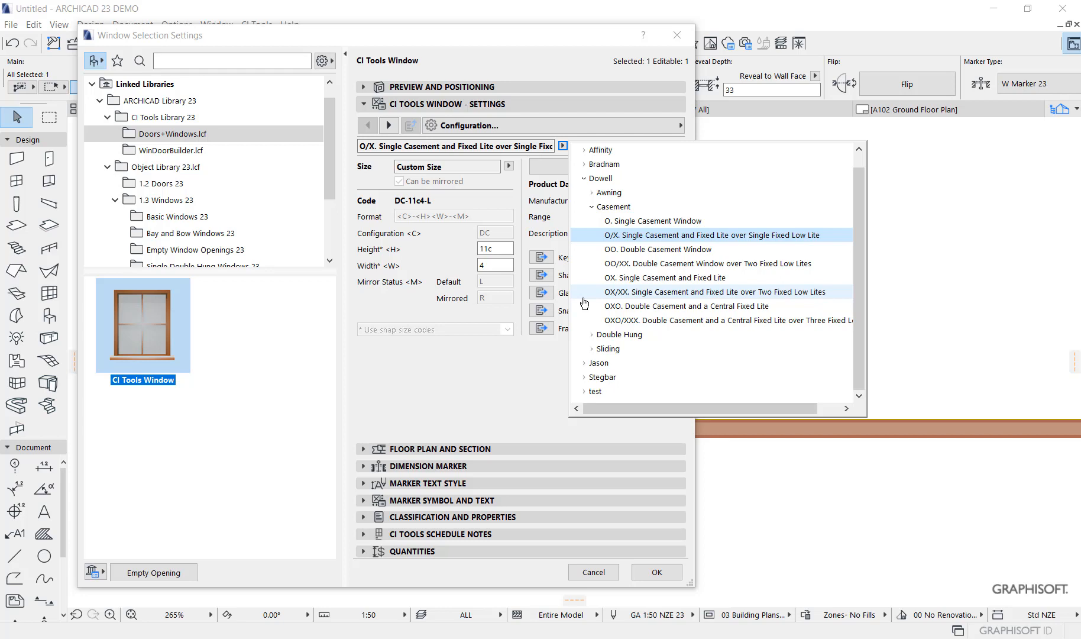
mouse_move(675, 277)
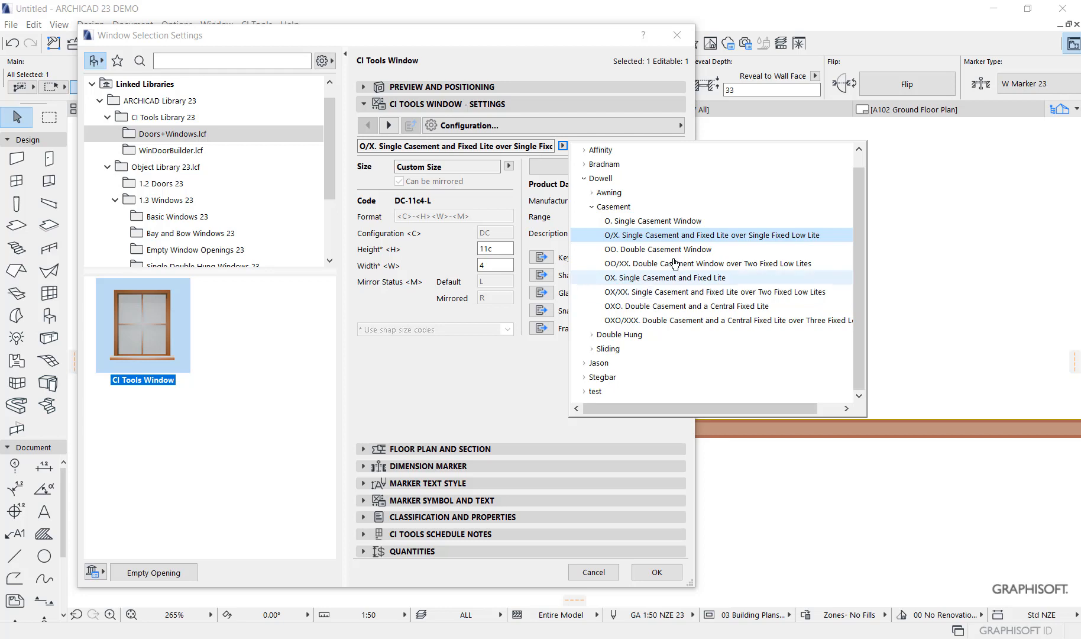
mouse_move(680, 277)
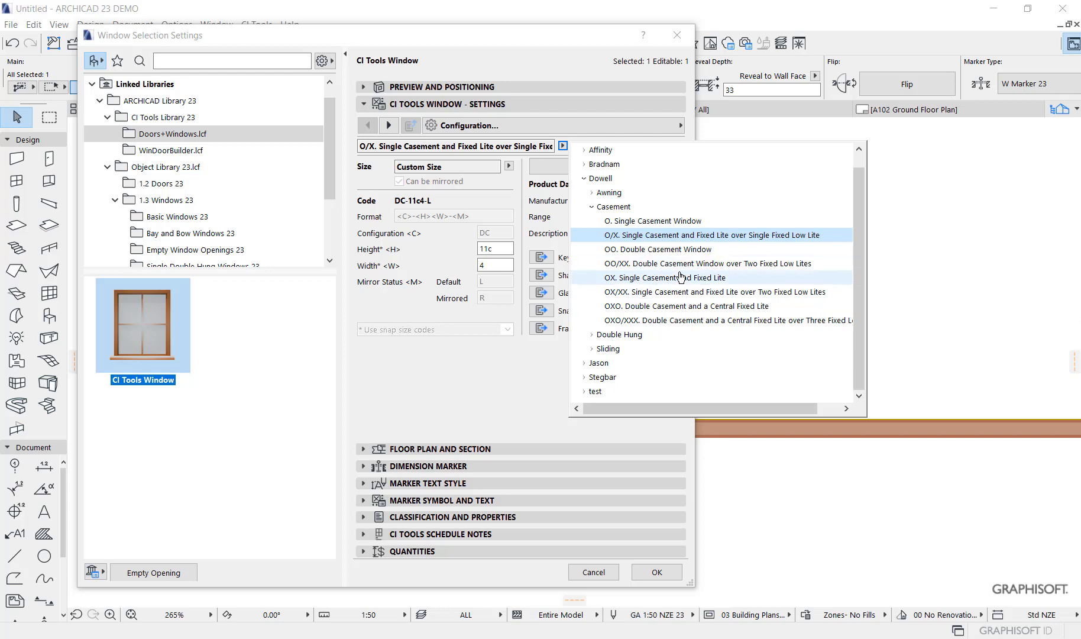
left_click(713, 234)
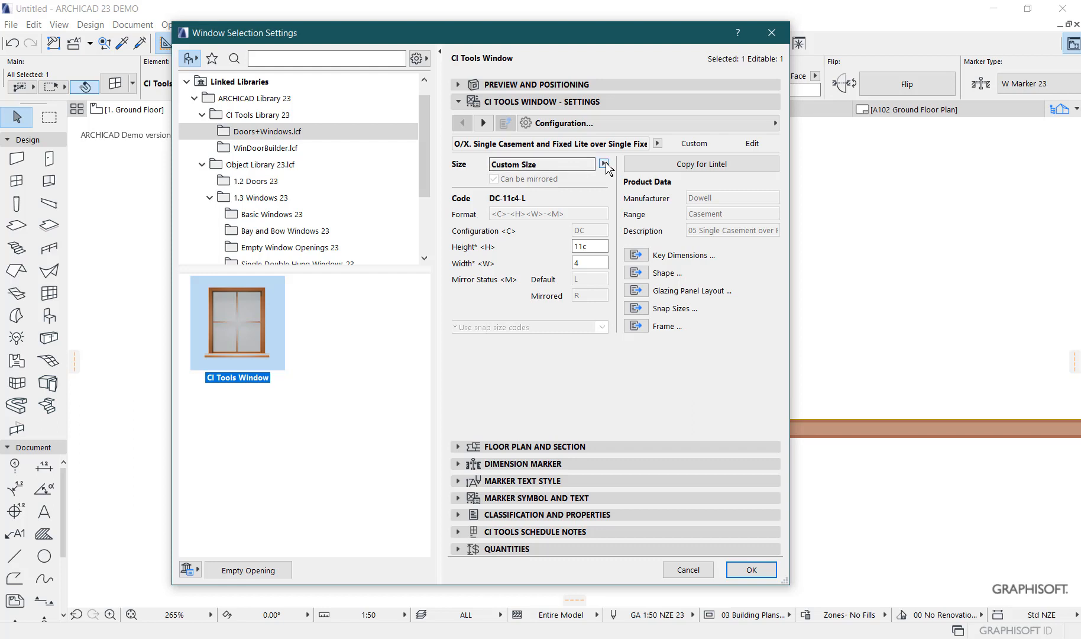
Step: List the window's snap size codes and scroll to the 15c group with its width variants
left_click(604, 165)
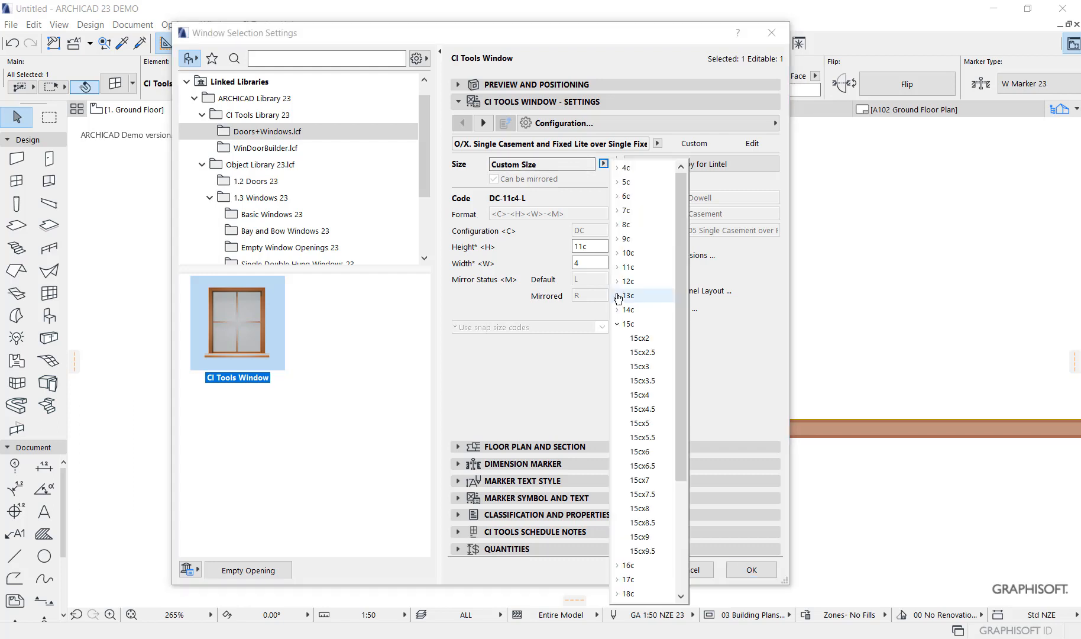
scroll("down", 3)
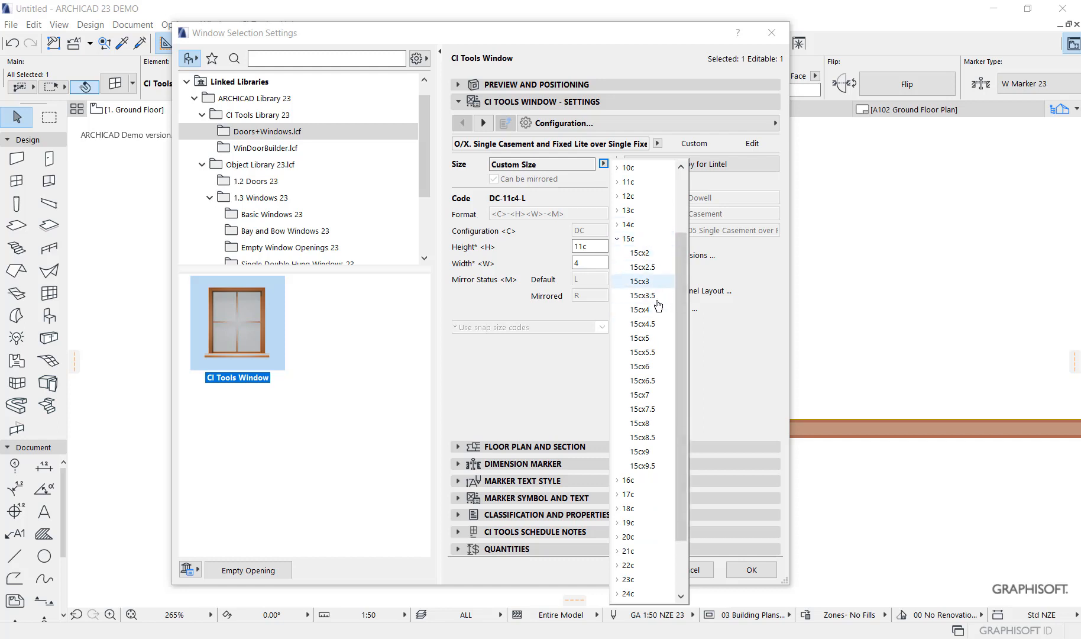
mouse_move(633, 241)
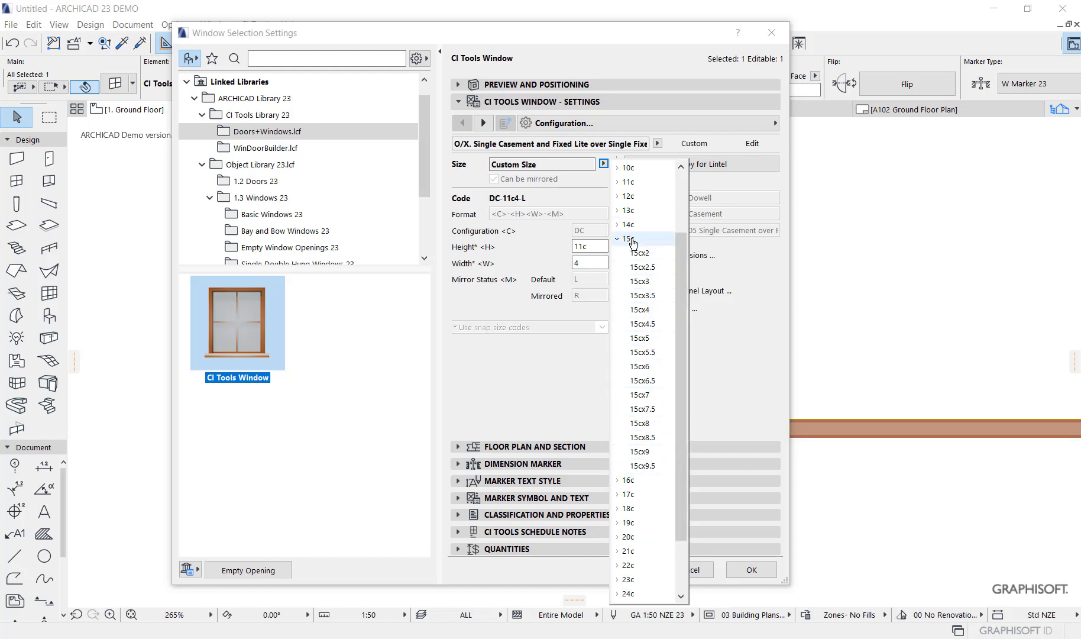
mouse_move(654, 470)
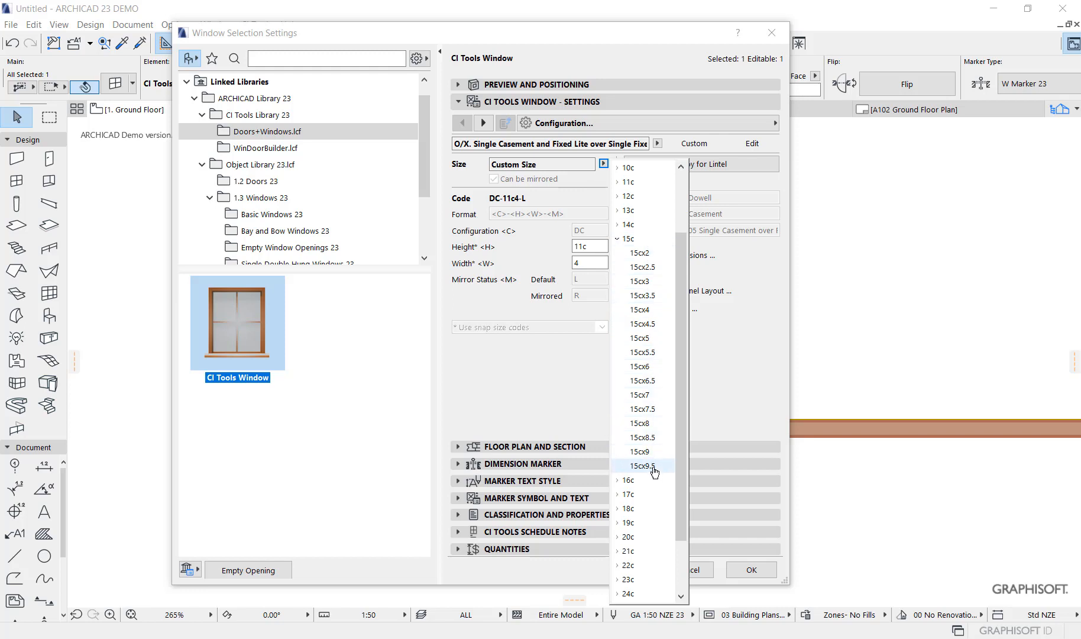
mouse_move(641, 253)
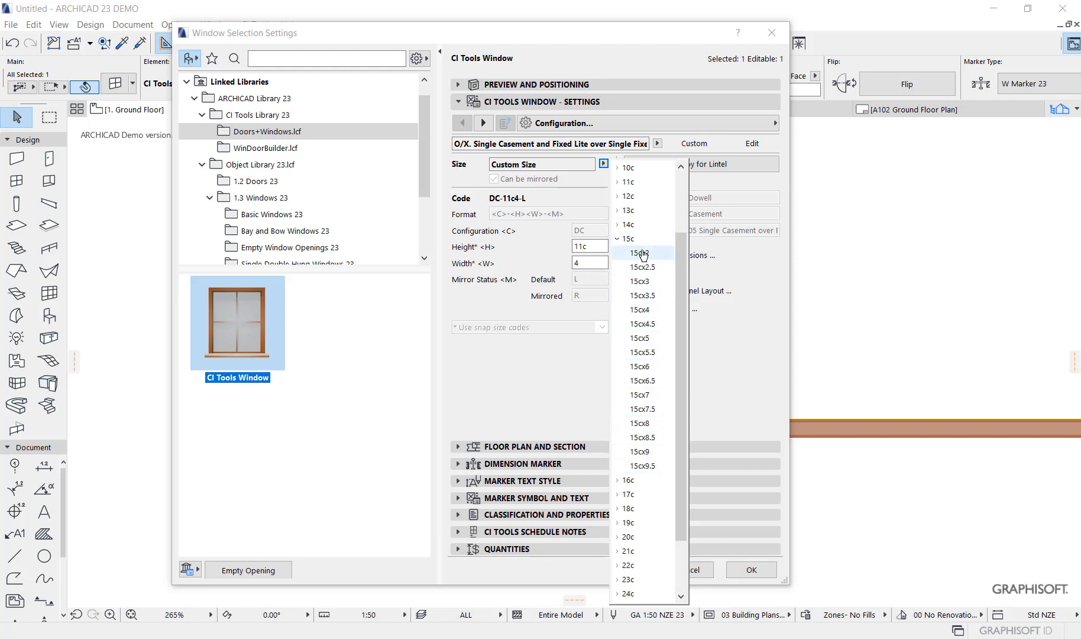
mouse_move(640, 351)
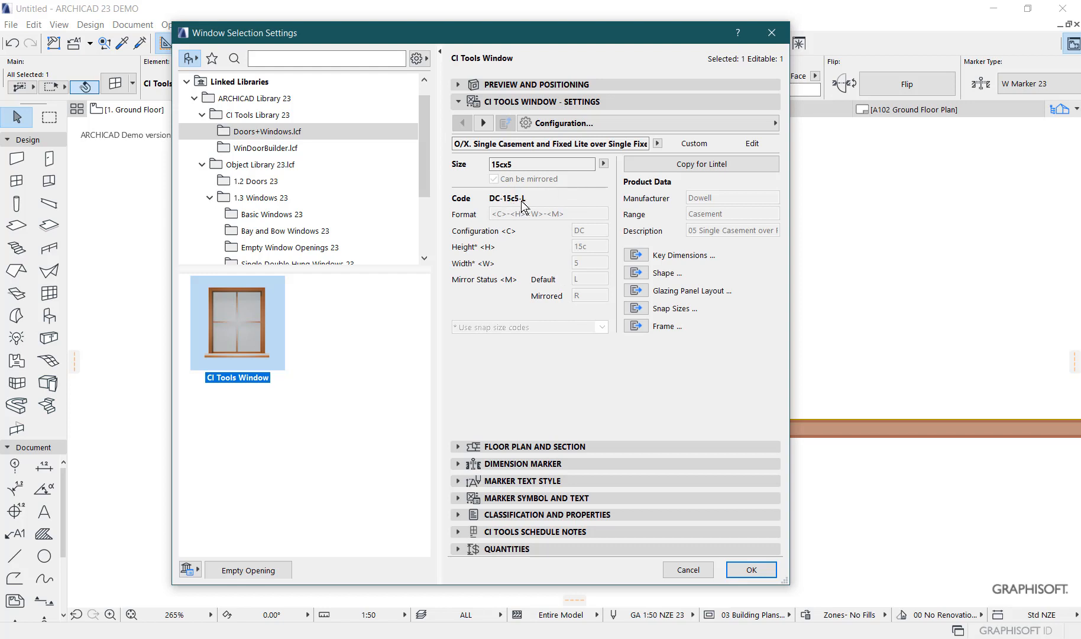
mouse_move(594, 267)
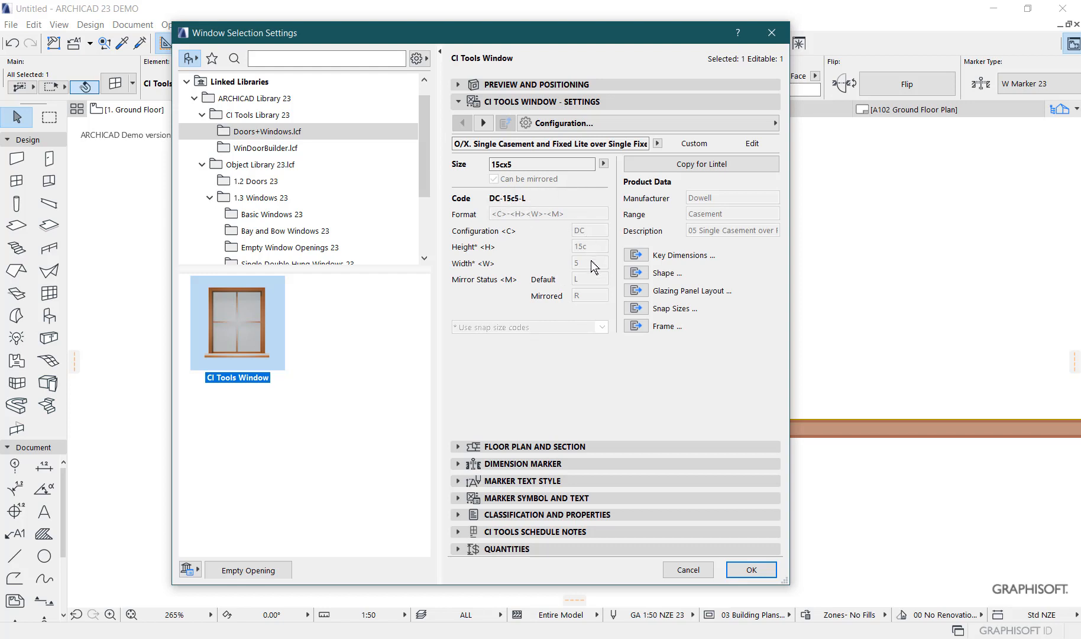
mouse_move(589, 254)
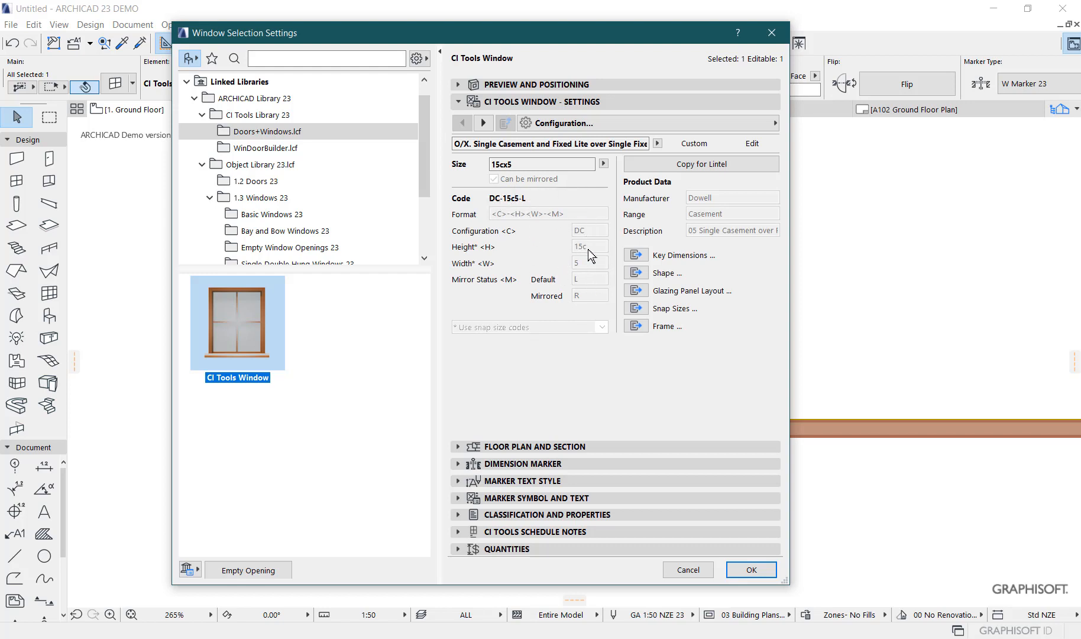
mouse_move(607, 198)
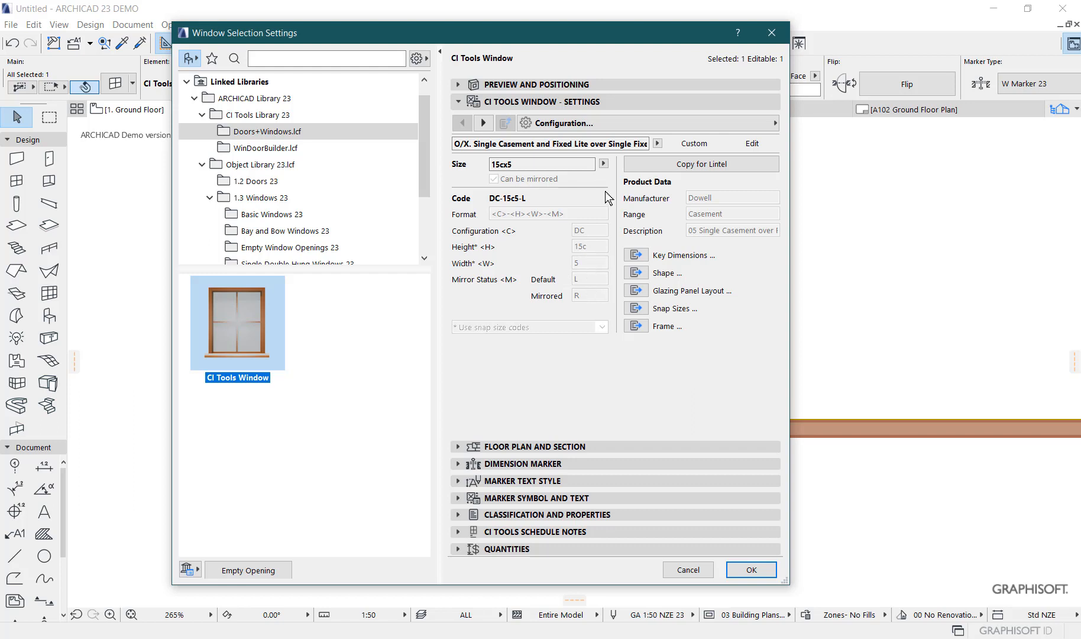
mouse_move(536, 181)
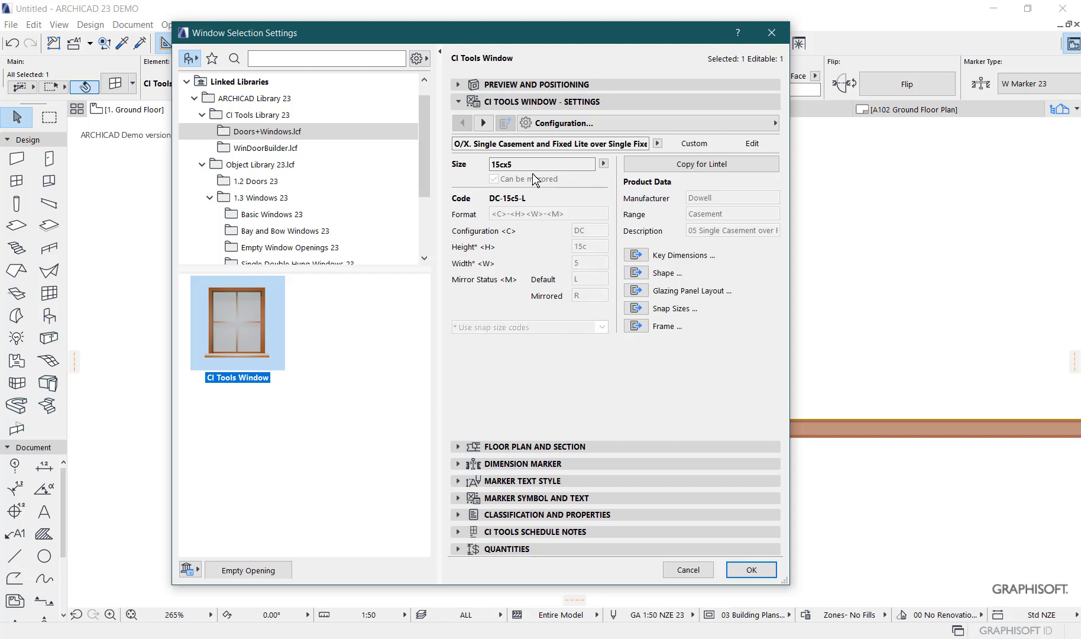
mouse_move(665, 181)
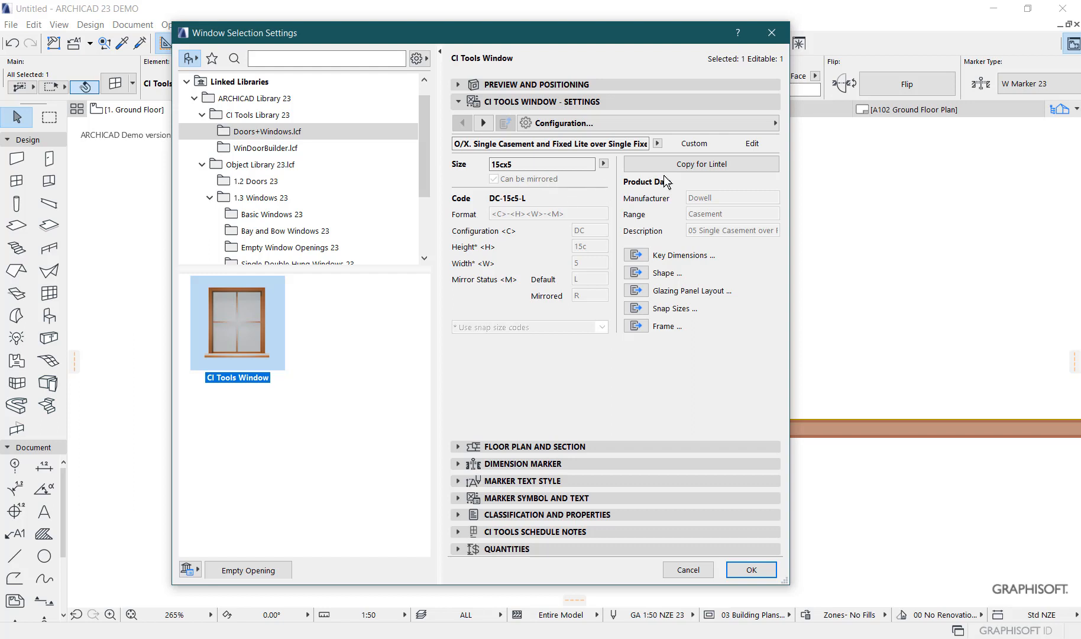
mouse_move(634, 307)
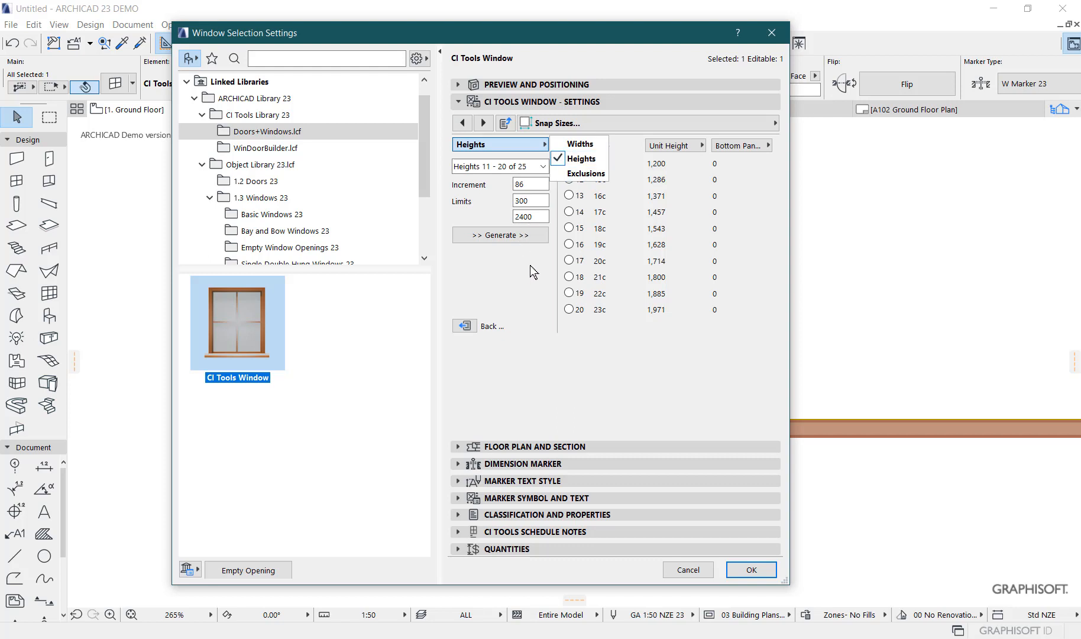
left_click(583, 159)
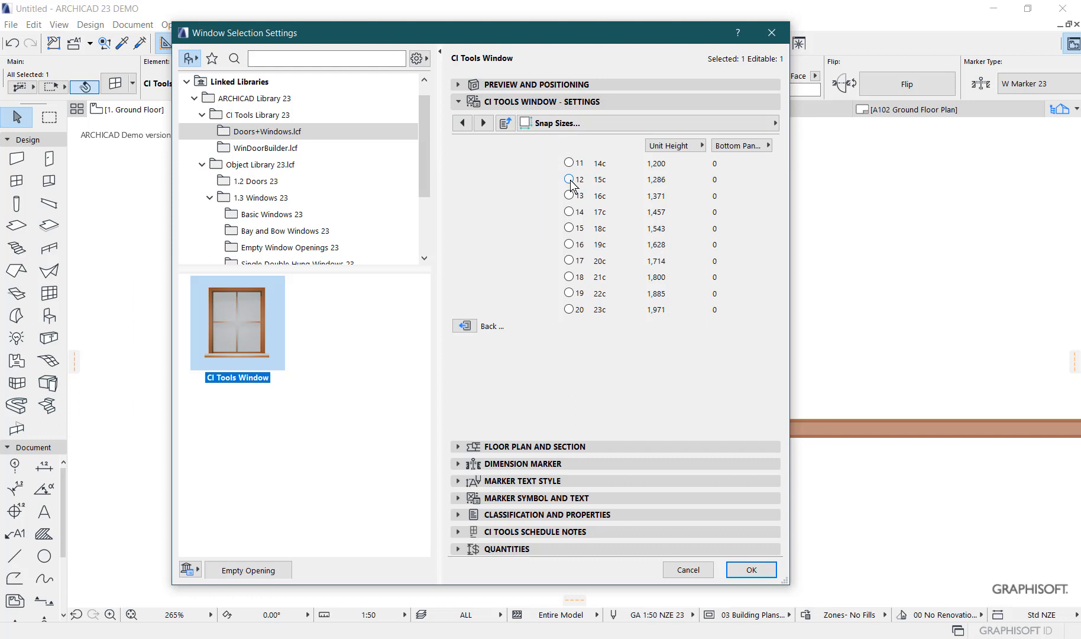
left_click(569, 179)
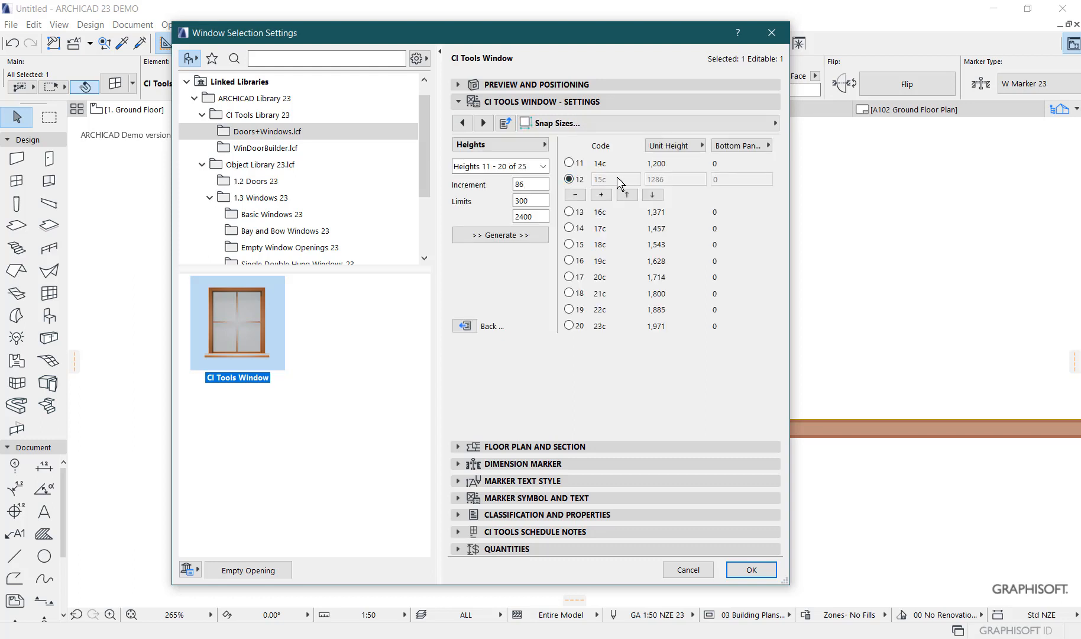
mouse_move(609, 188)
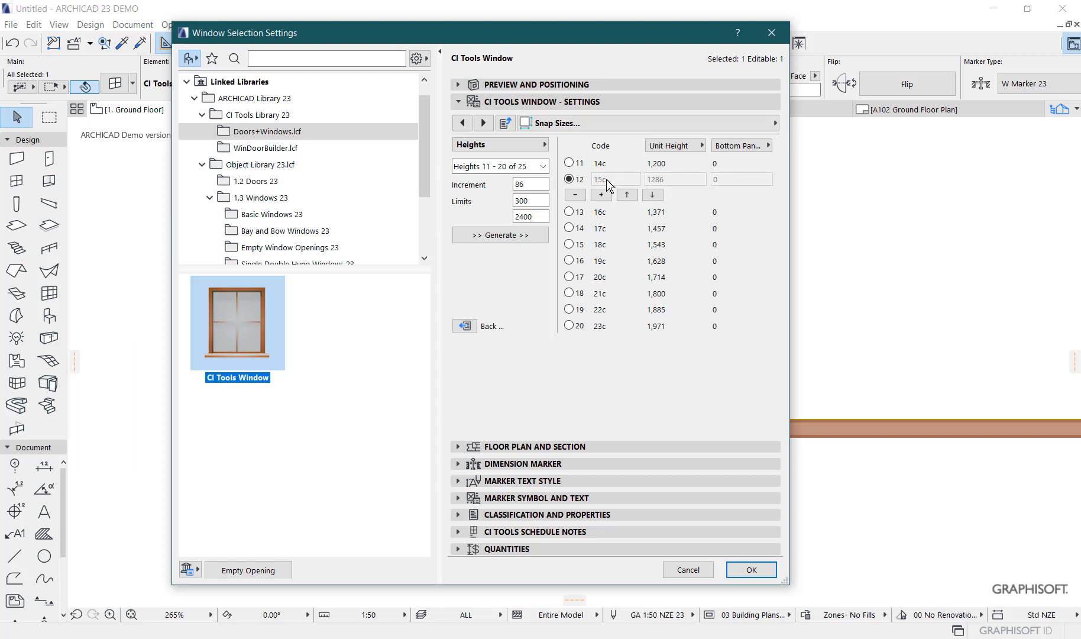
mouse_move(660, 186)
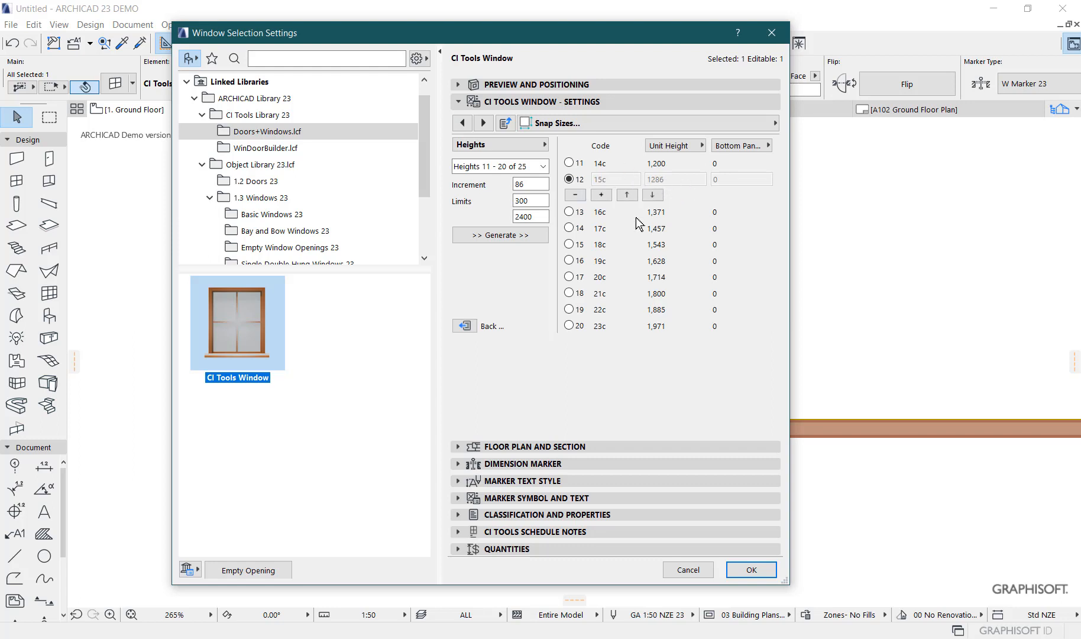
mouse_move(660, 217)
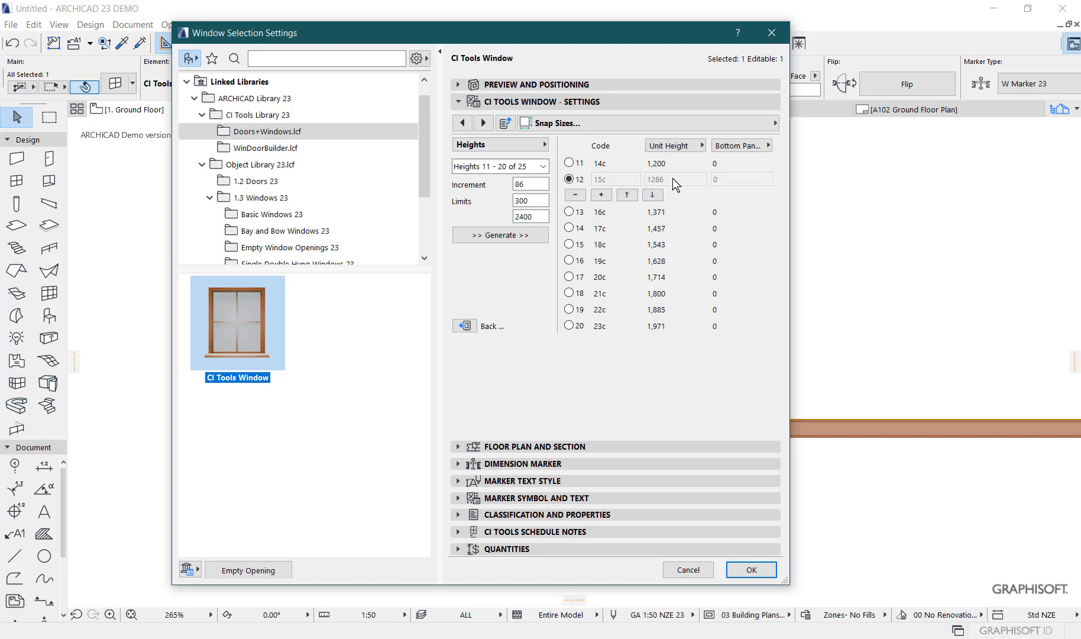
mouse_move(506, 202)
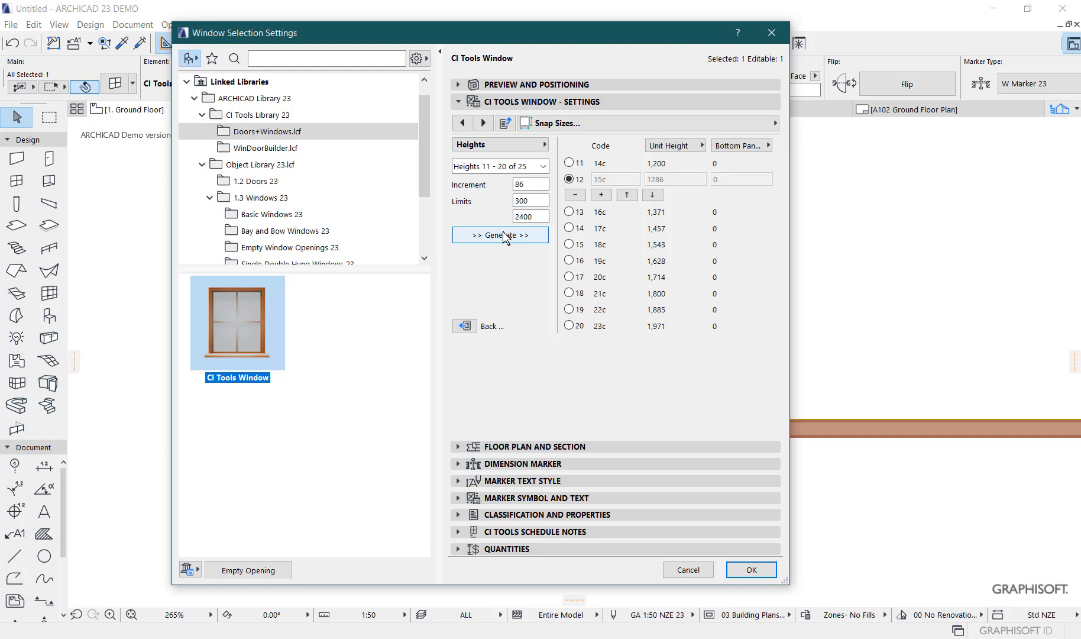
left_click(531, 184)
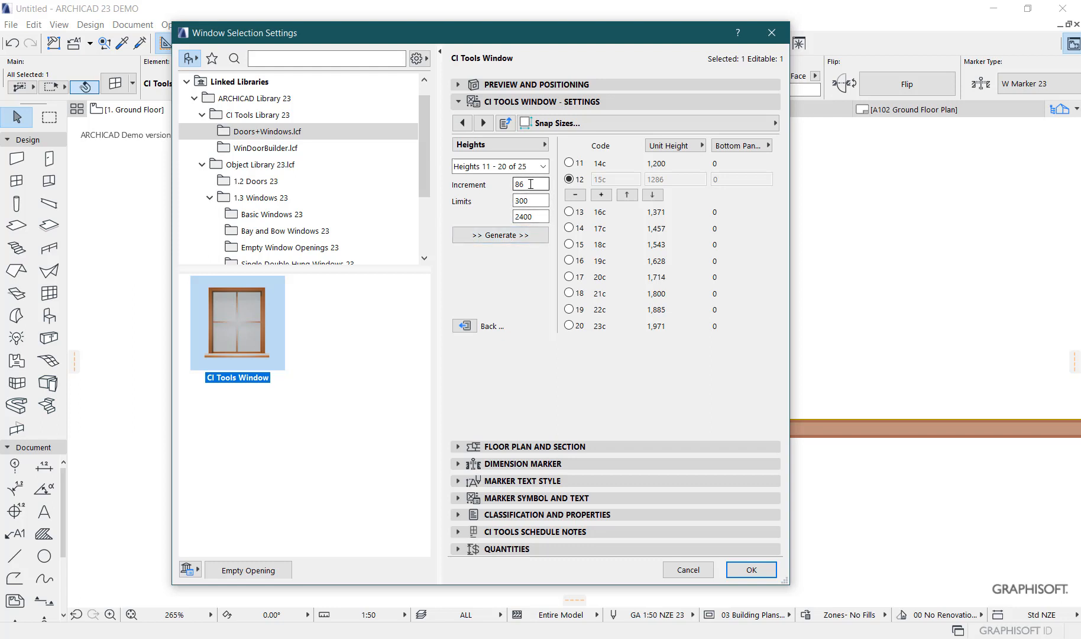
mouse_move(530, 185)
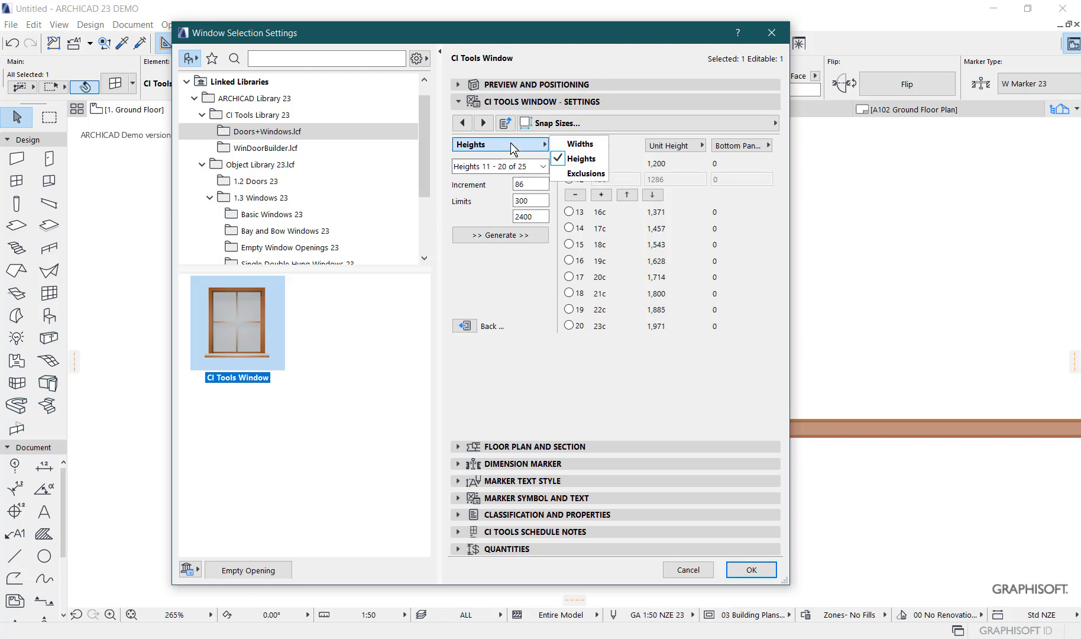
left_click(579, 143)
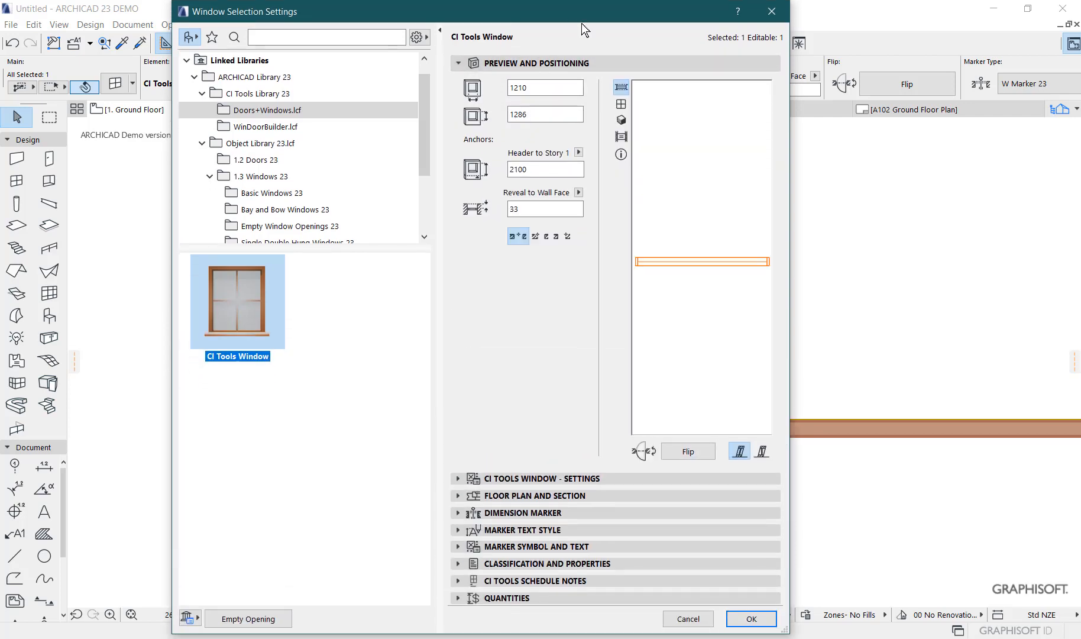
Step: Check the 1210 by 1286 size and 15cx5 code DC-15c5-L, then confirm the window settings
left_click(544, 114)
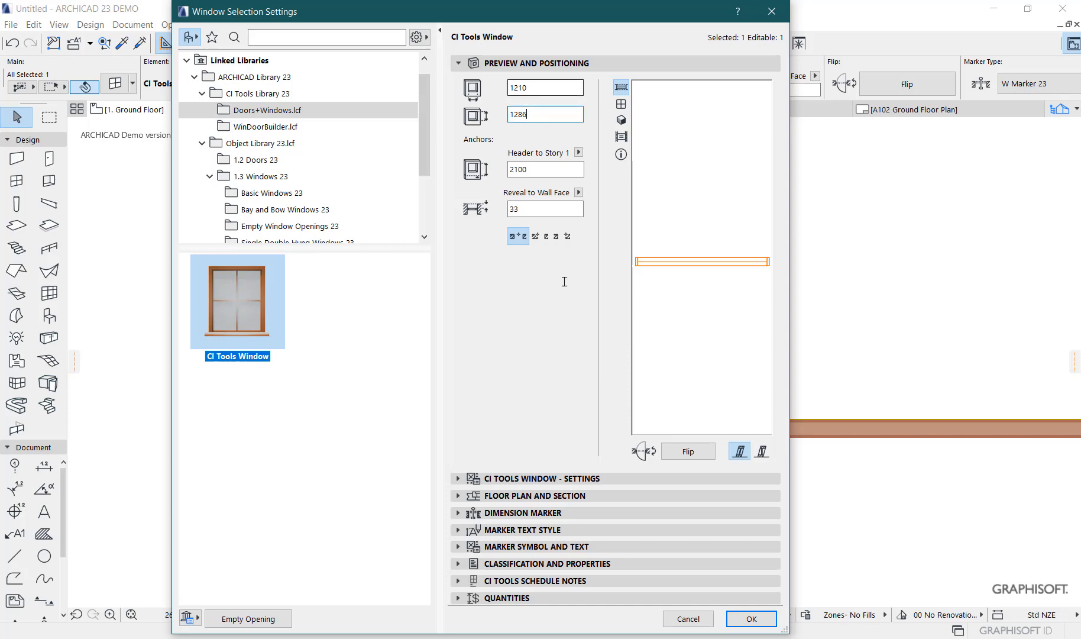
left_click(541, 477)
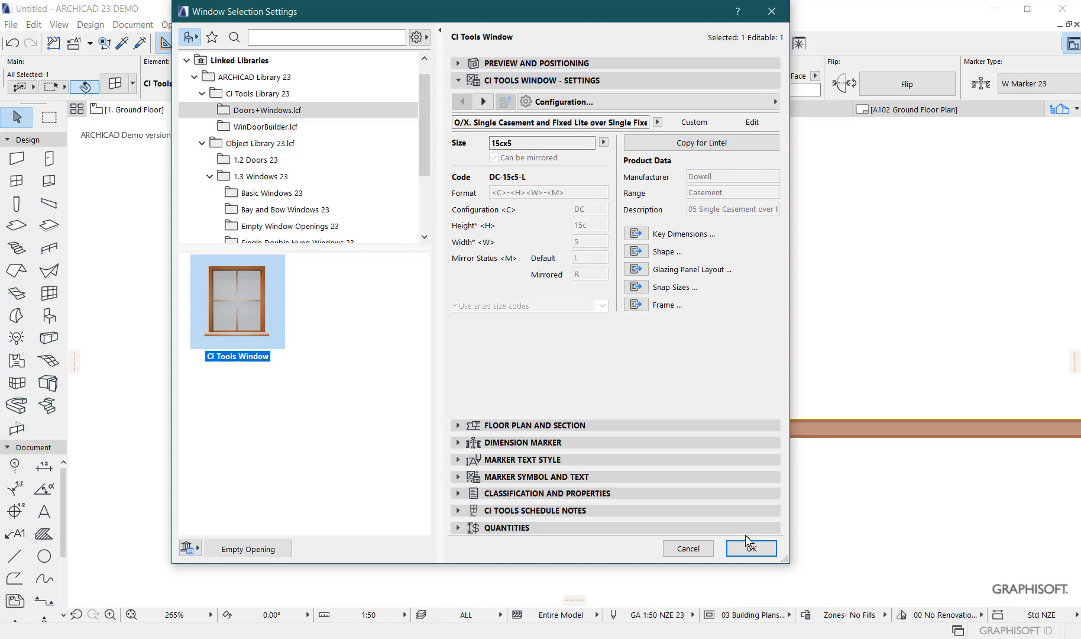
left_click(750, 549)
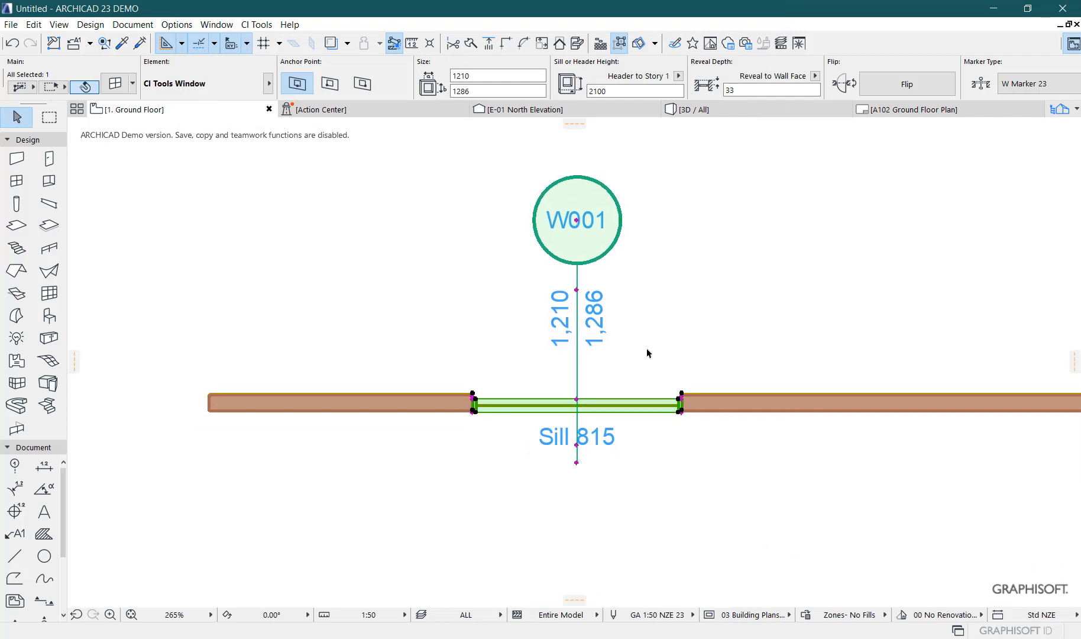
mouse_move(584, 356)
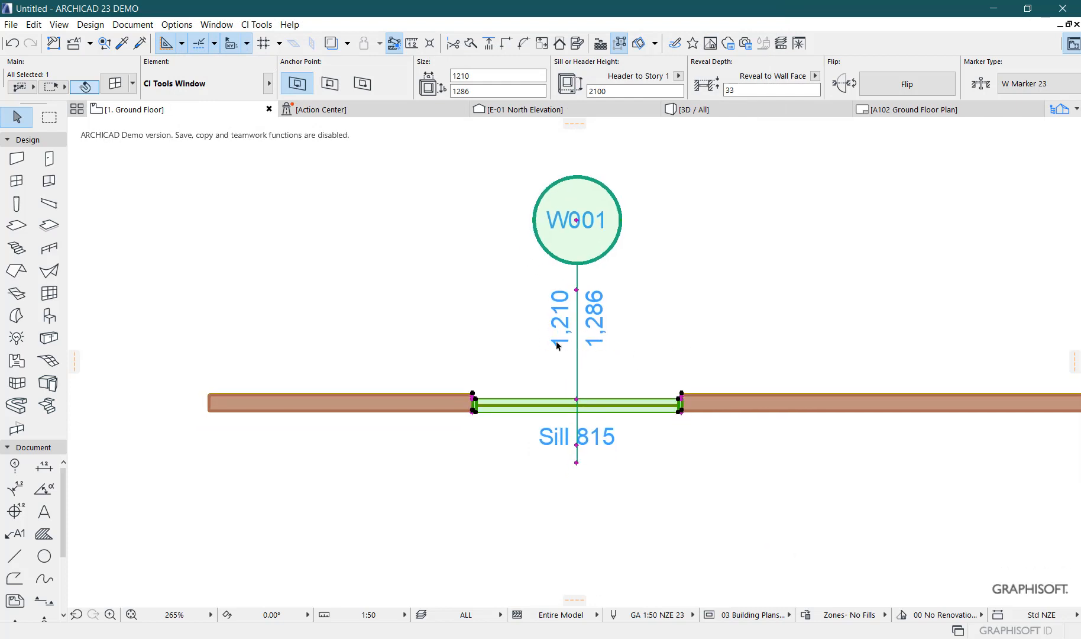
mouse_move(613, 352)
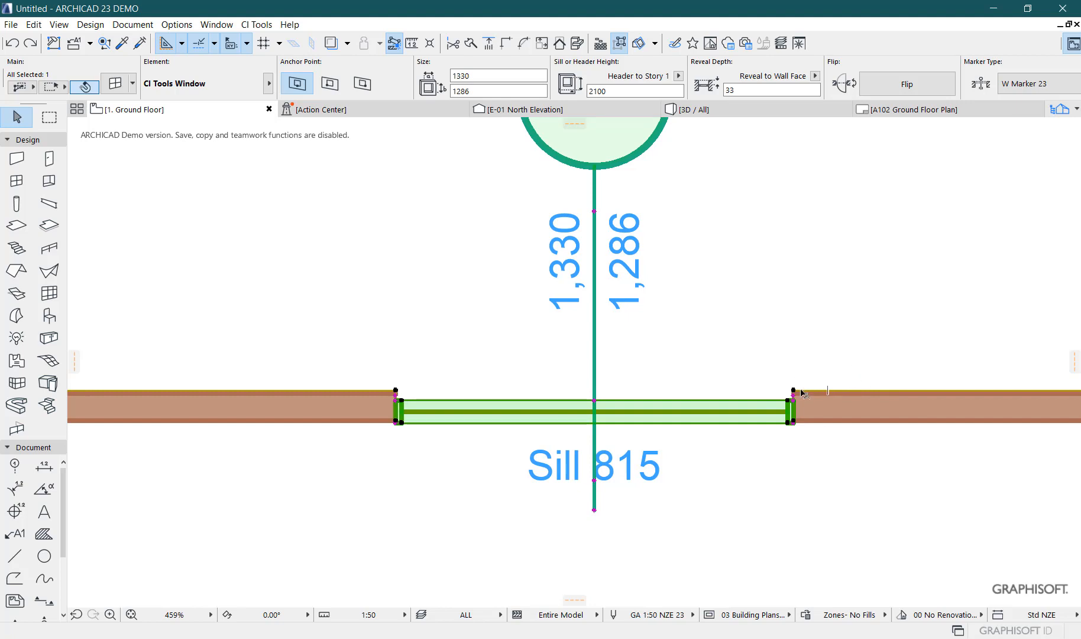
mouse_move(799, 393)
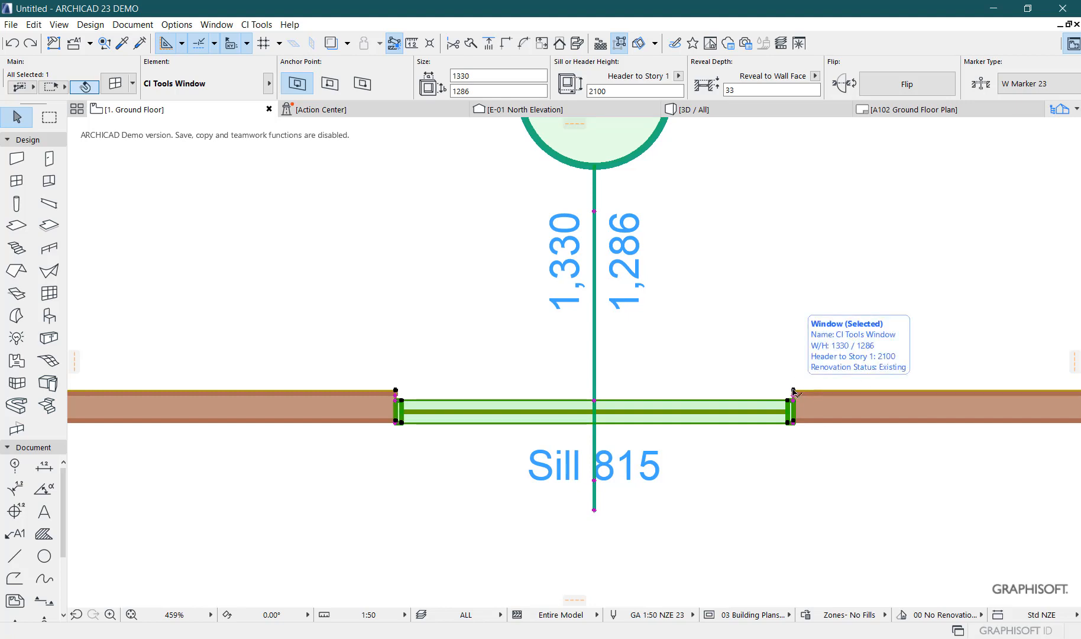
mouse_move(796, 425)
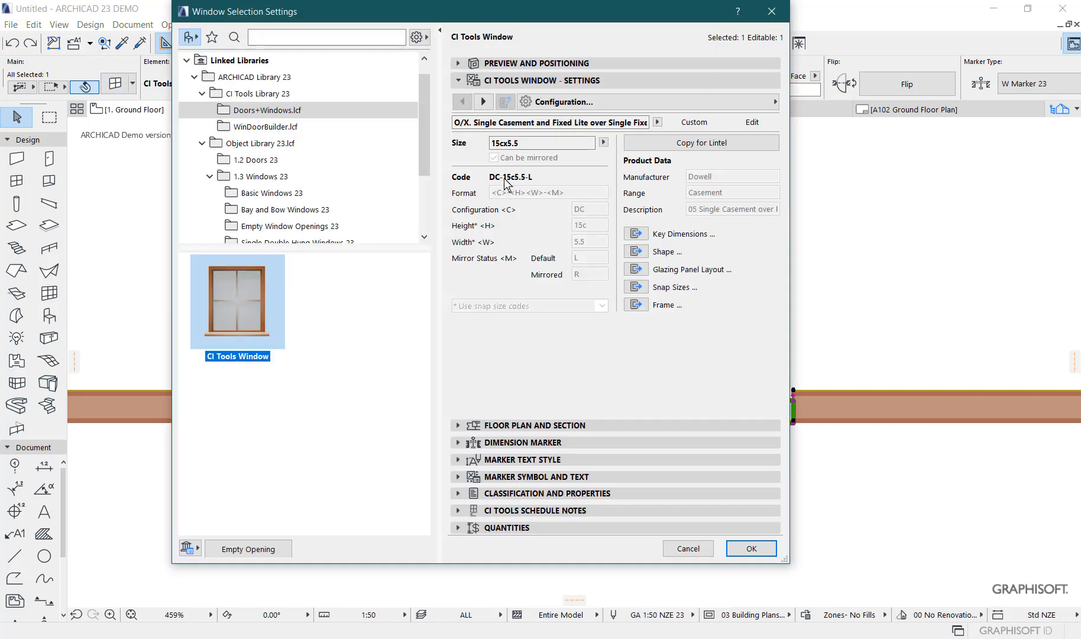
mouse_move(516, 188)
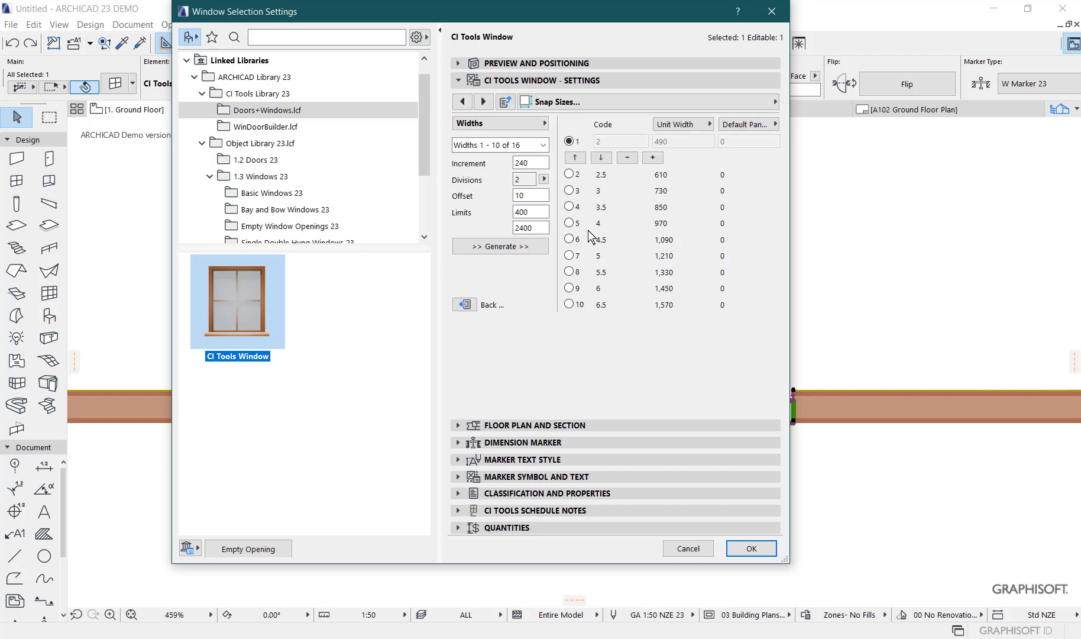
mouse_move(634, 278)
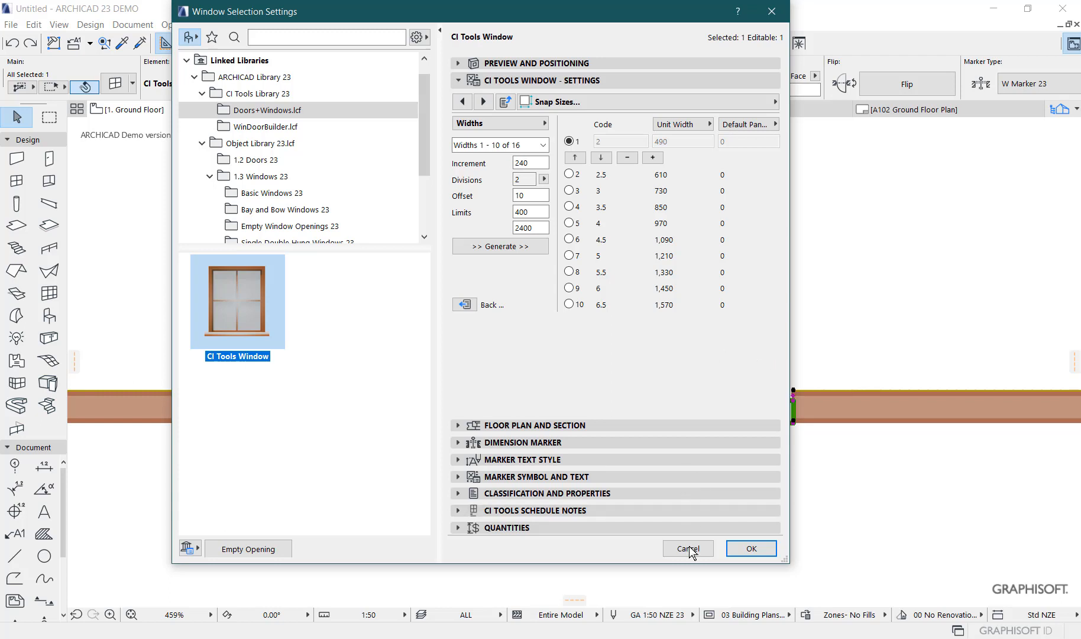
mouse_move(672, 181)
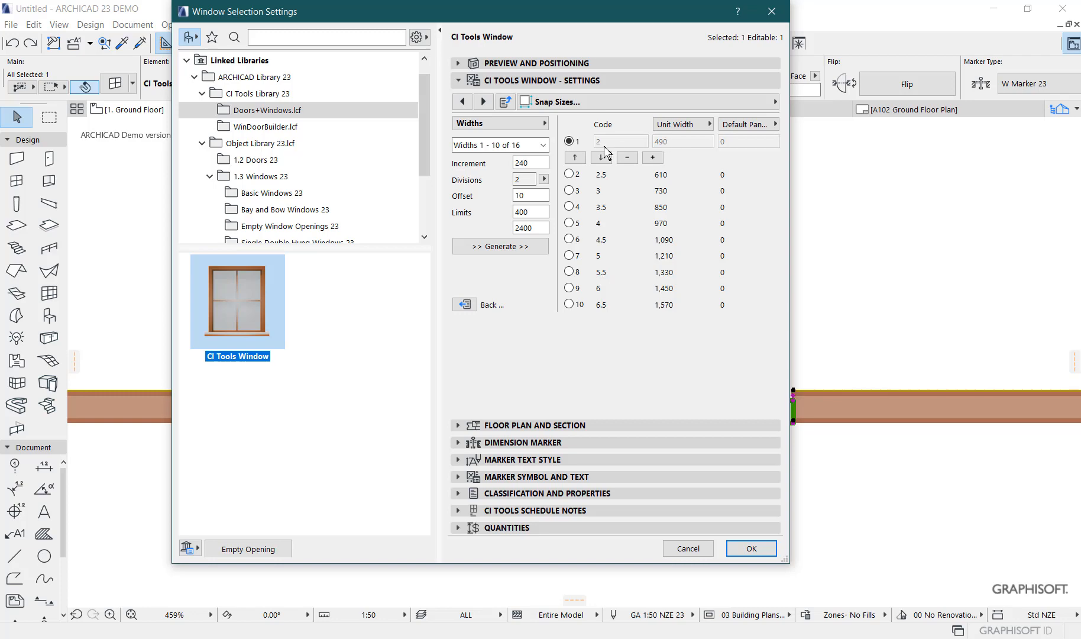
Step: Apply snap width row 1 (code 2, 490), narrowing the window to 490 wide
left_click(750, 548)
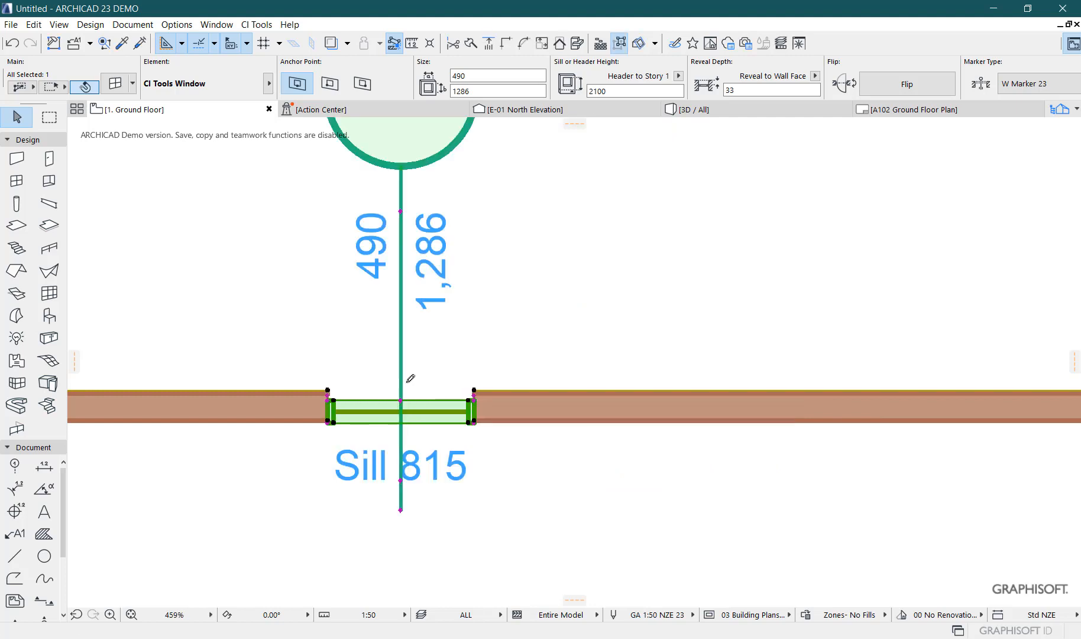
mouse_move(106, 41)
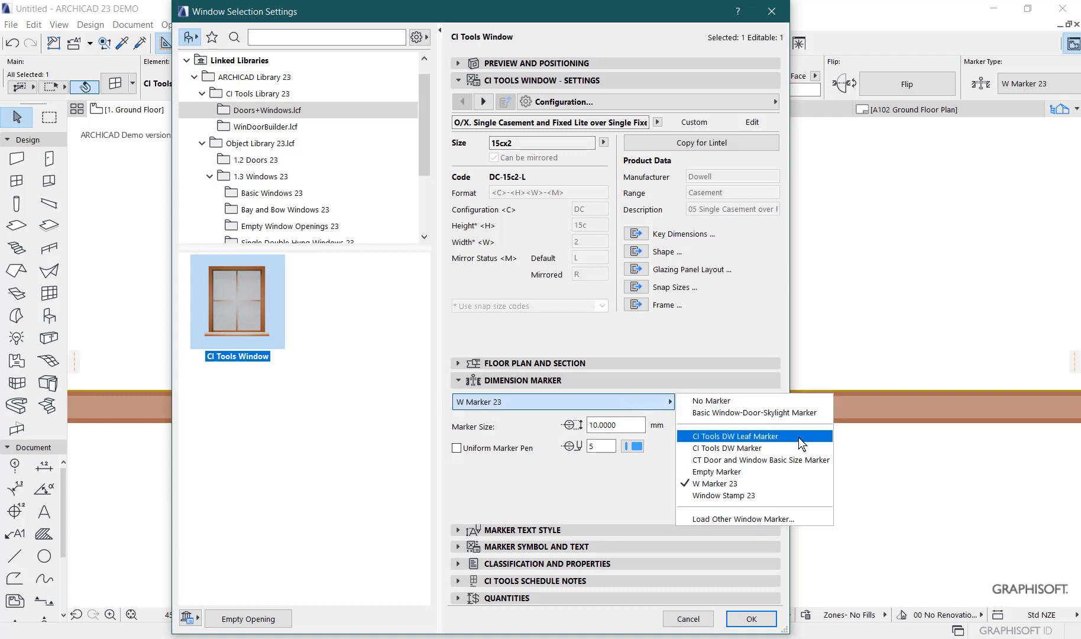
Step: Switch to the CI Tools DW Marker with type code and user ID shown, labelling DC-15c2-R/W001*
left_click(730, 447)
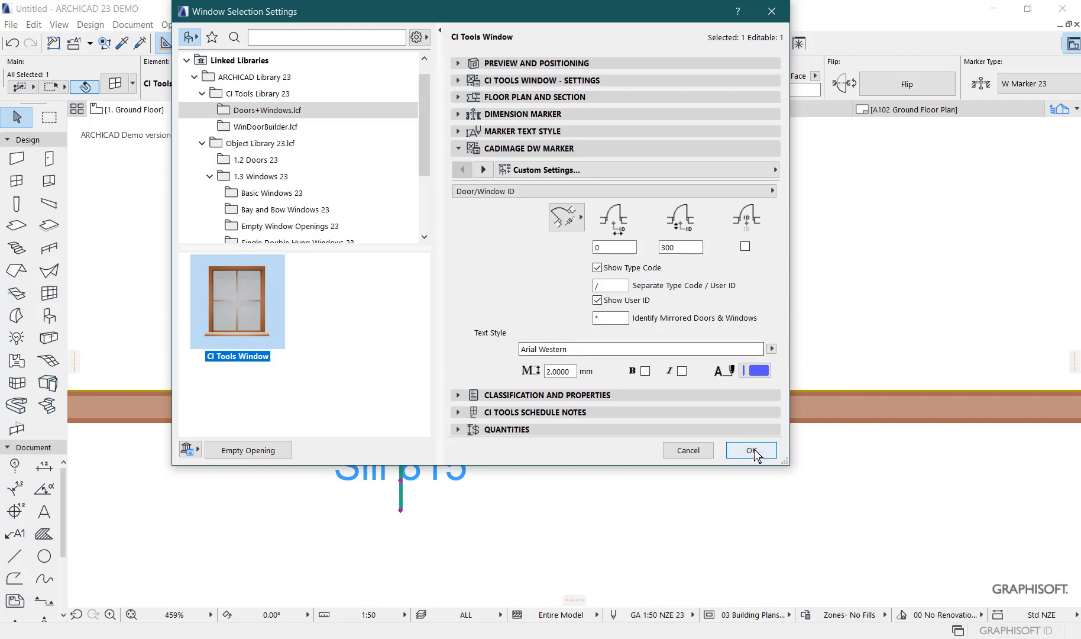
left_click(751, 449)
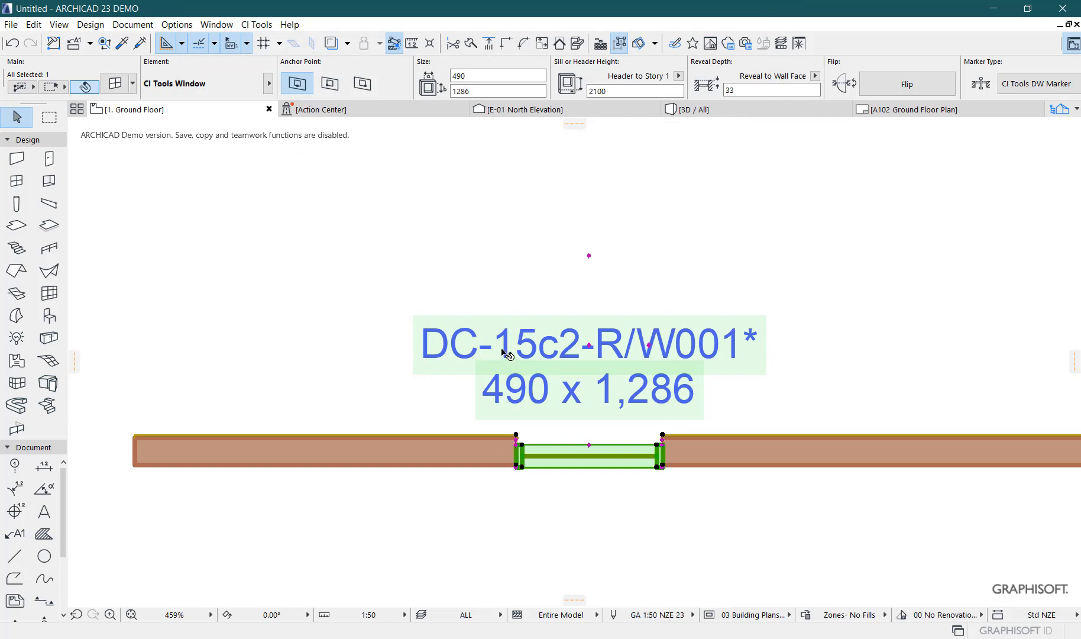
mouse_move(528, 355)
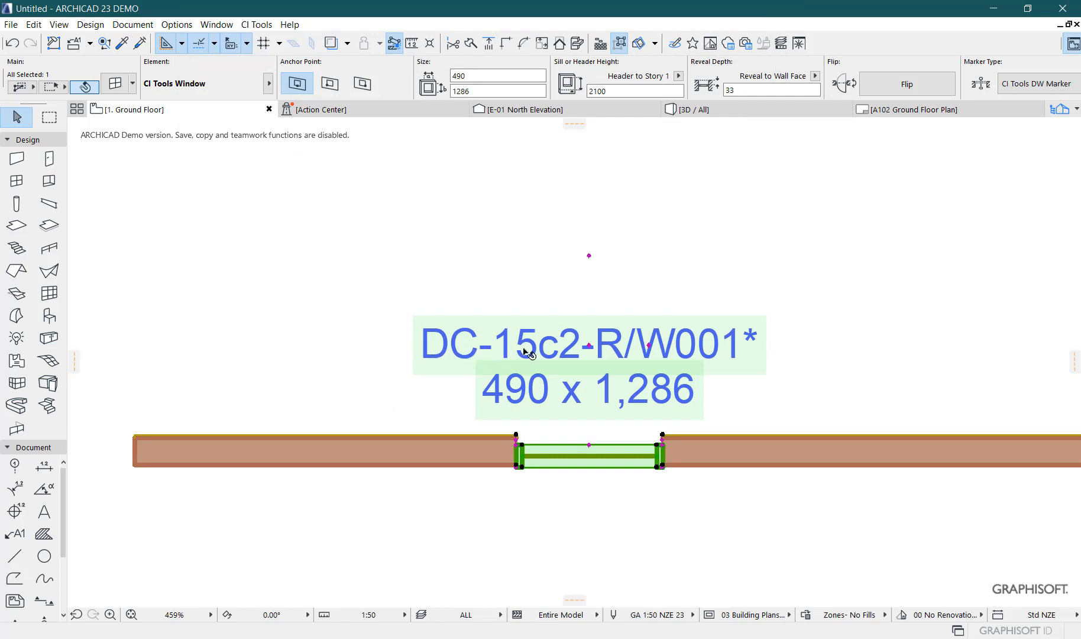
mouse_move(659, 438)
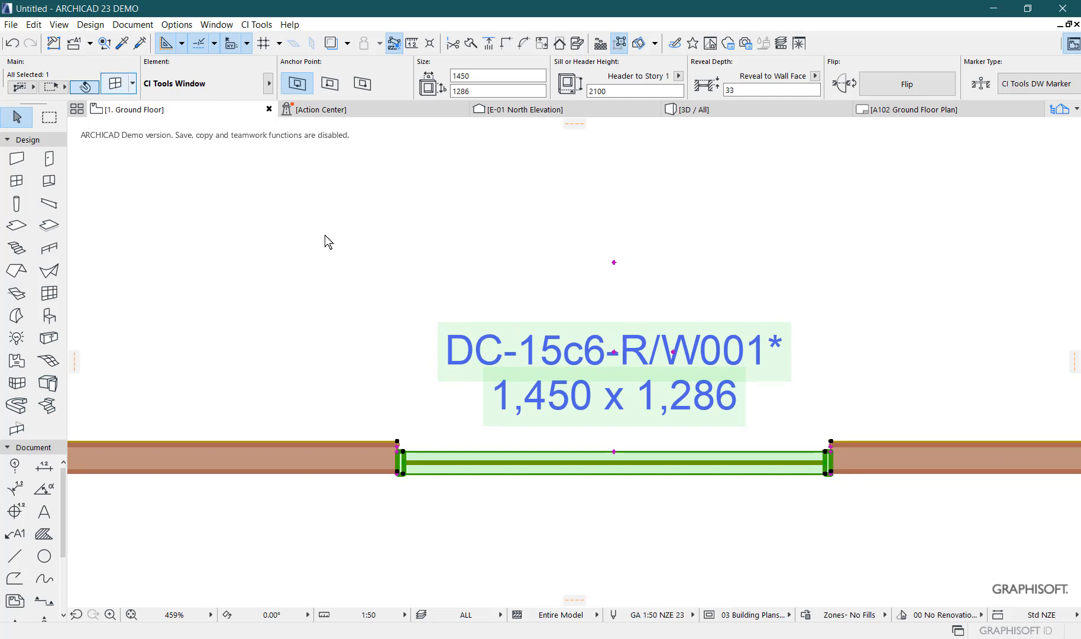
mouse_move(787, 276)
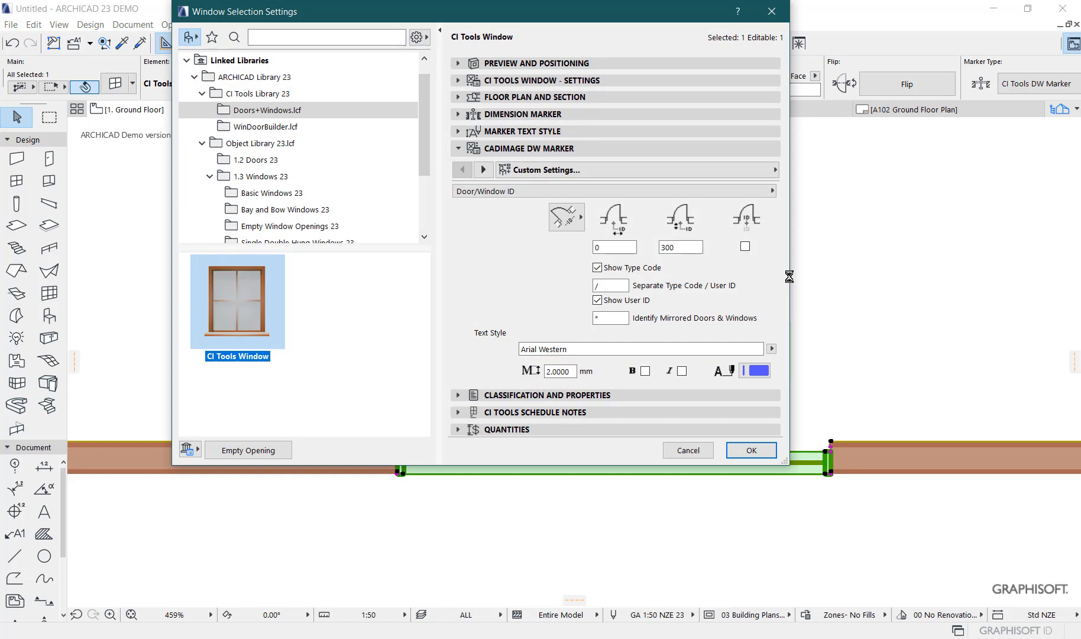
mouse_move(731, 249)
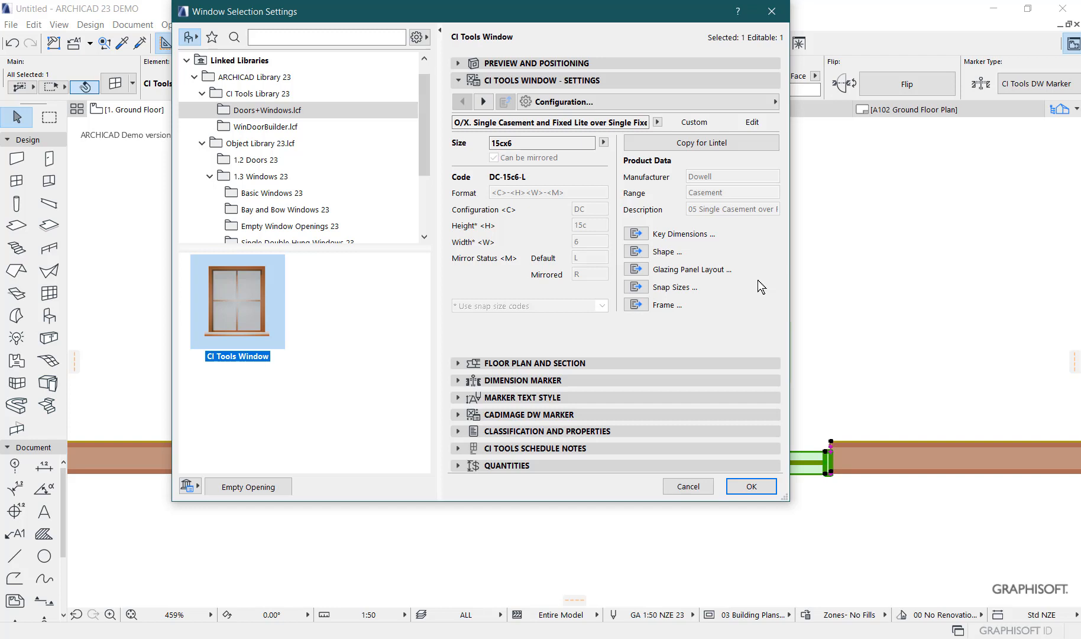
mouse_move(755, 291)
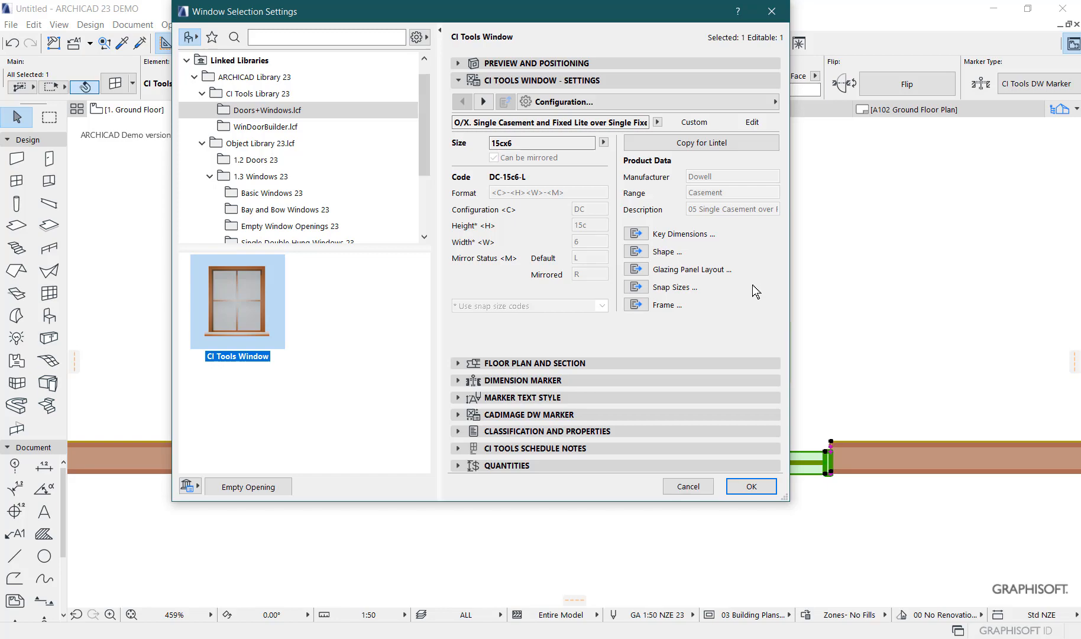